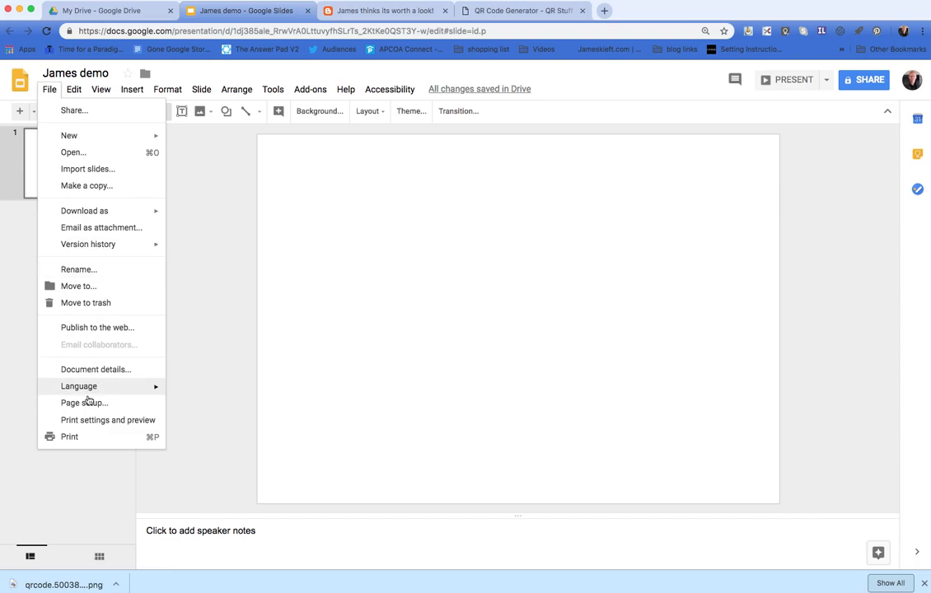
Step: Set the page size to a custom 29.7 × 21 centimetres landscape A4
click(83, 402)
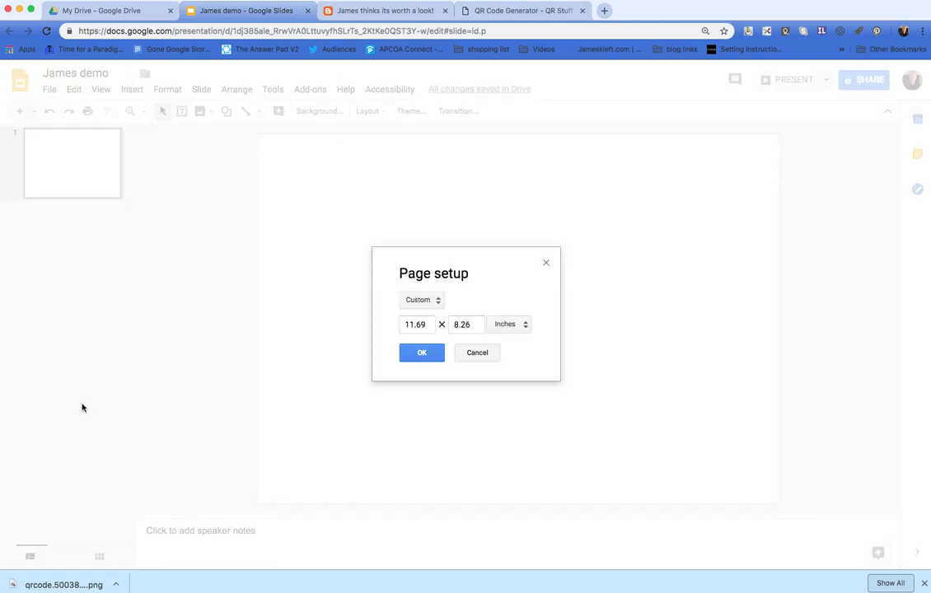
click(422, 300)
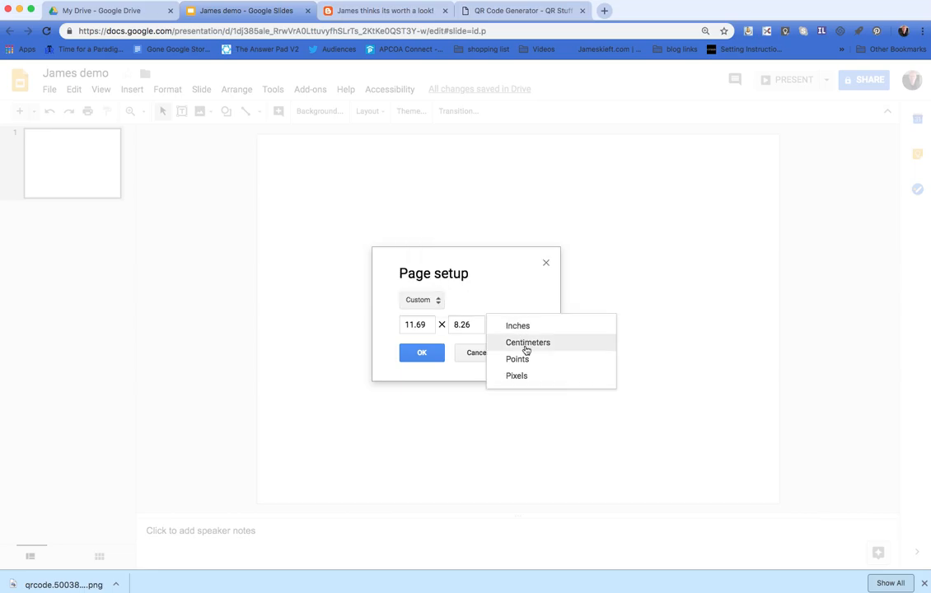
click(527, 341)
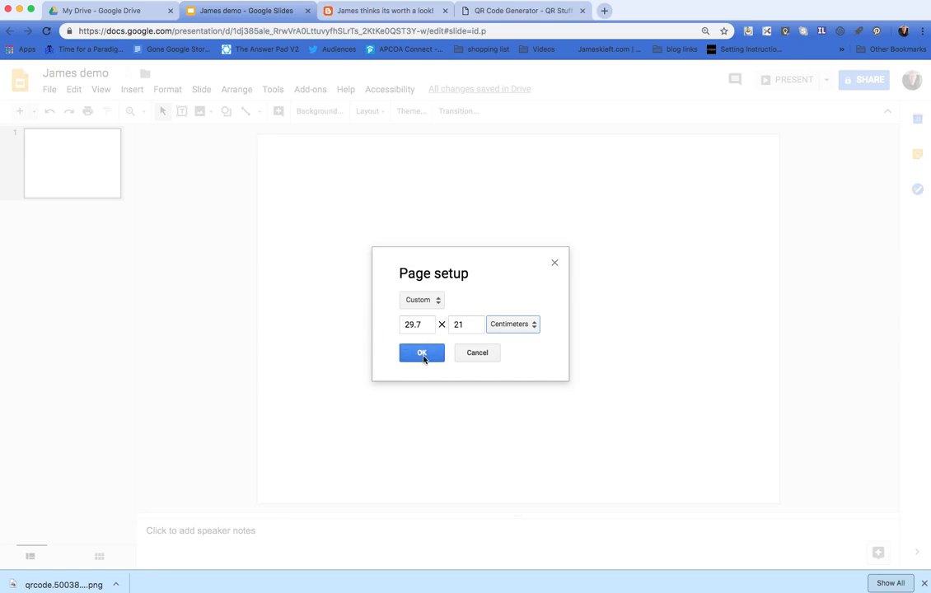
click(422, 353)
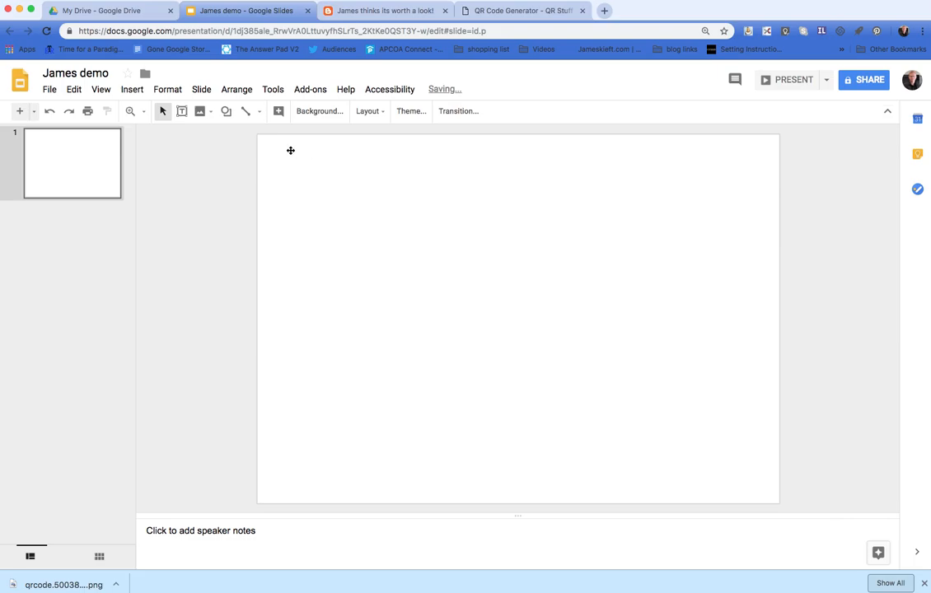
Step: Draw a tall text box over the left half and set its border colour and weight
click(226, 112)
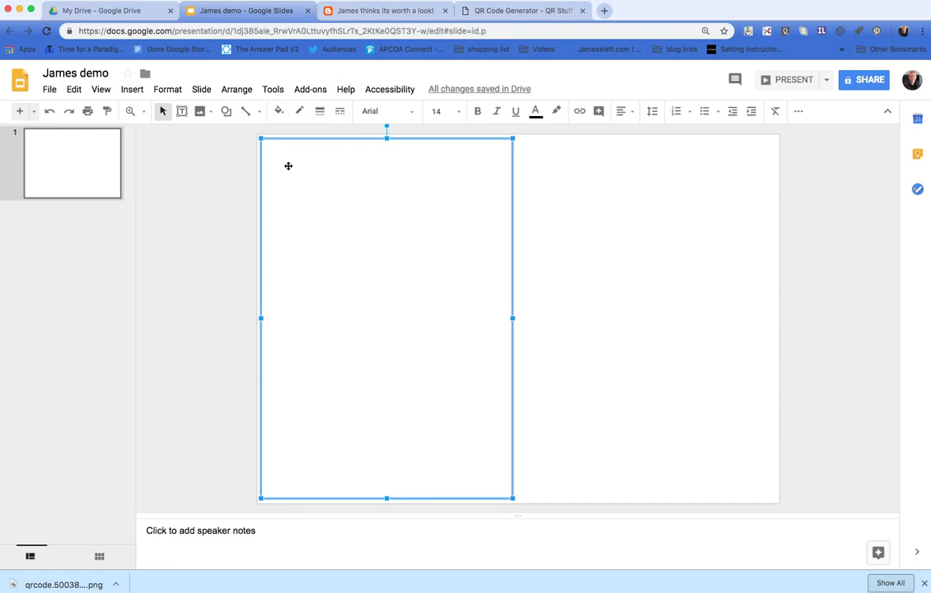
click(296, 112)
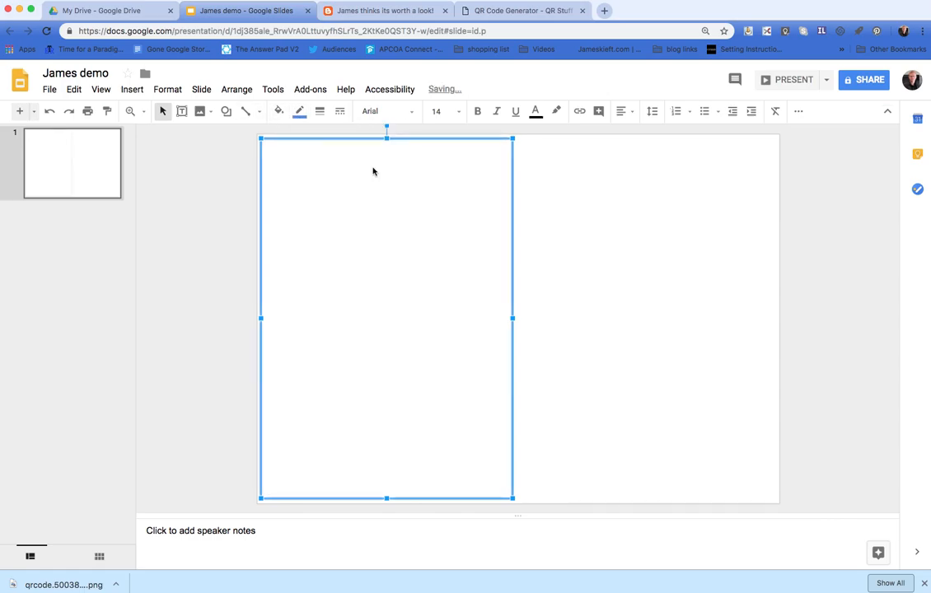
click(320, 112)
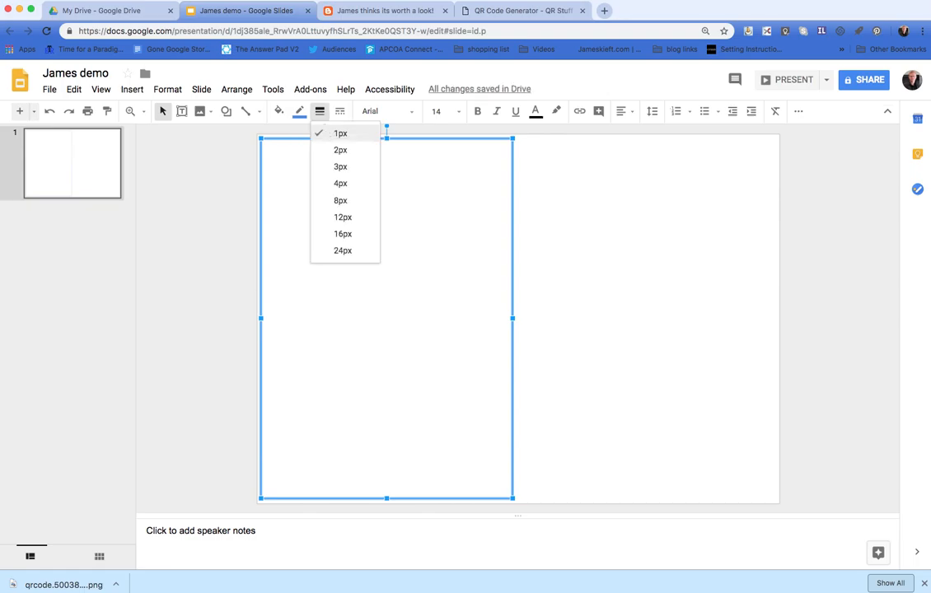
mouse_move(339, 184)
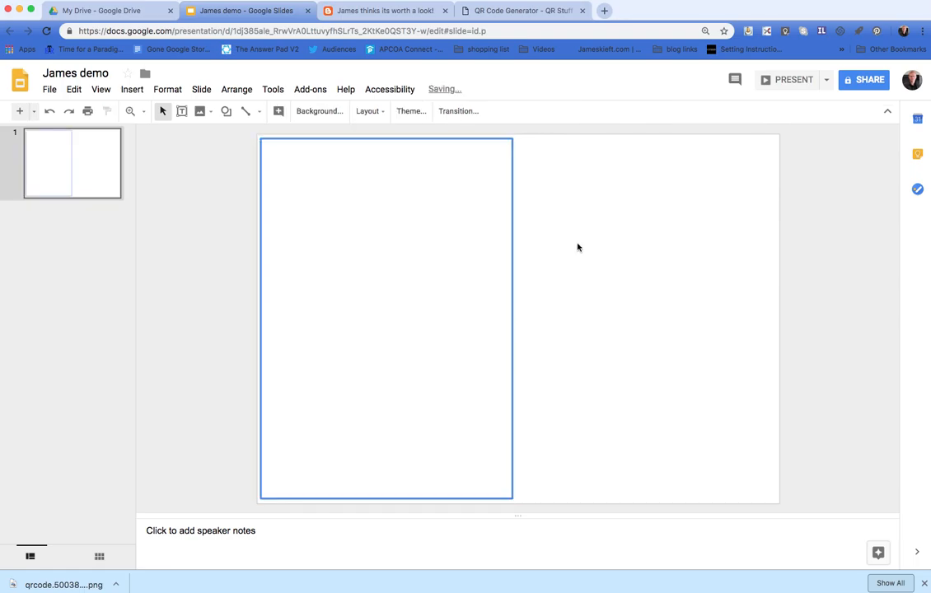
Step: Draw a rounded rectangle header across the top of the left box
click(231, 112)
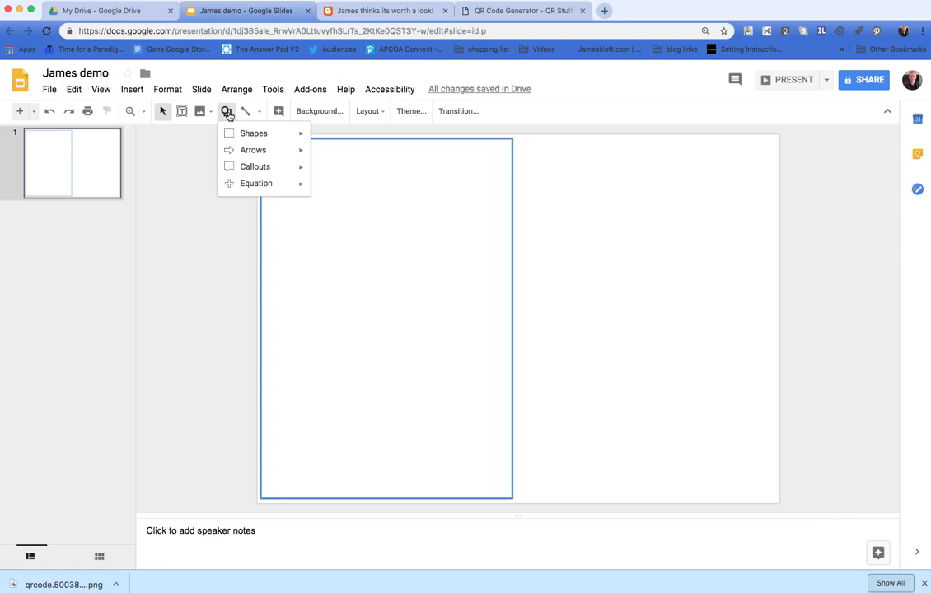
click(254, 132)
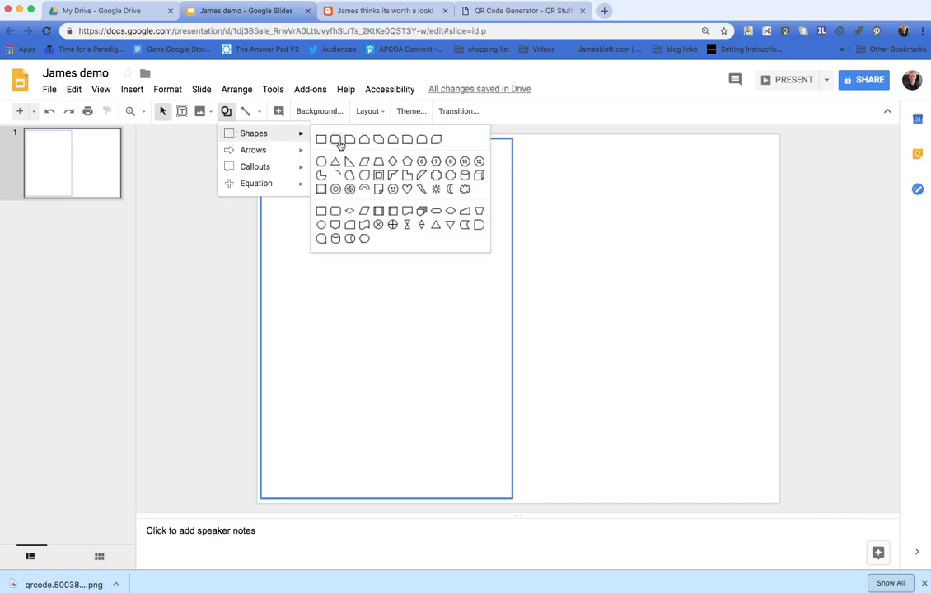
click(320, 138)
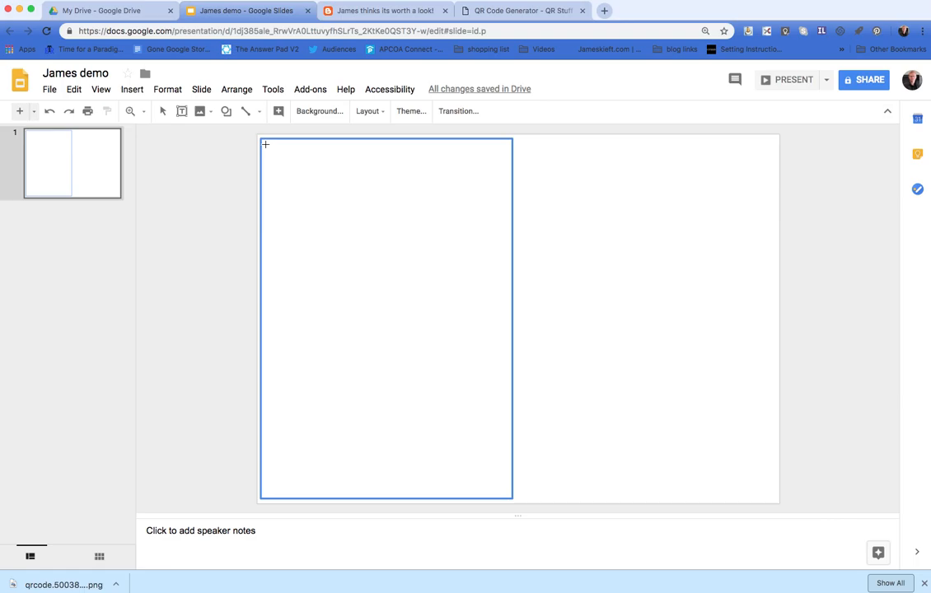
drag(264, 145, 501, 221)
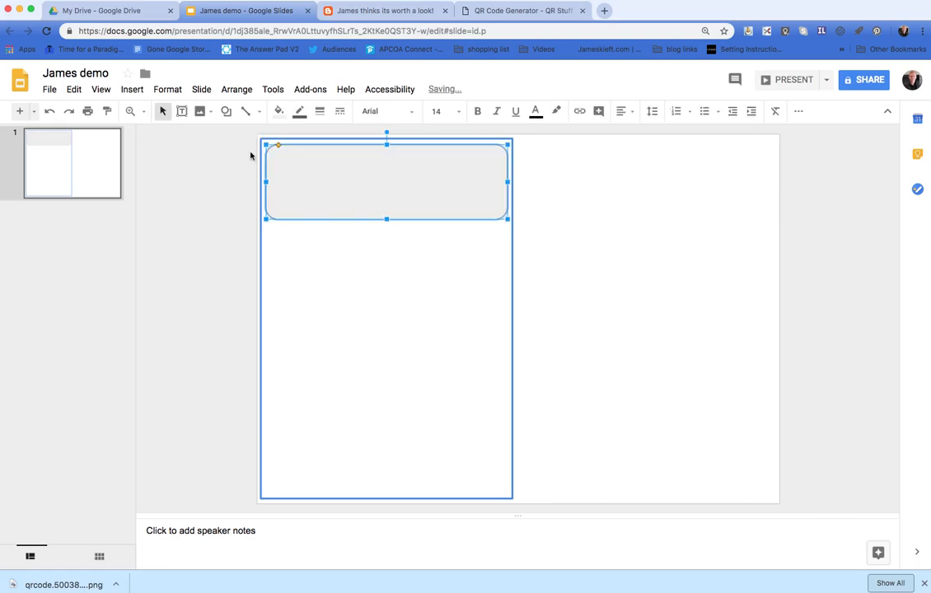
Step: Adjust the header's border and fill it with blue
click(300, 112)
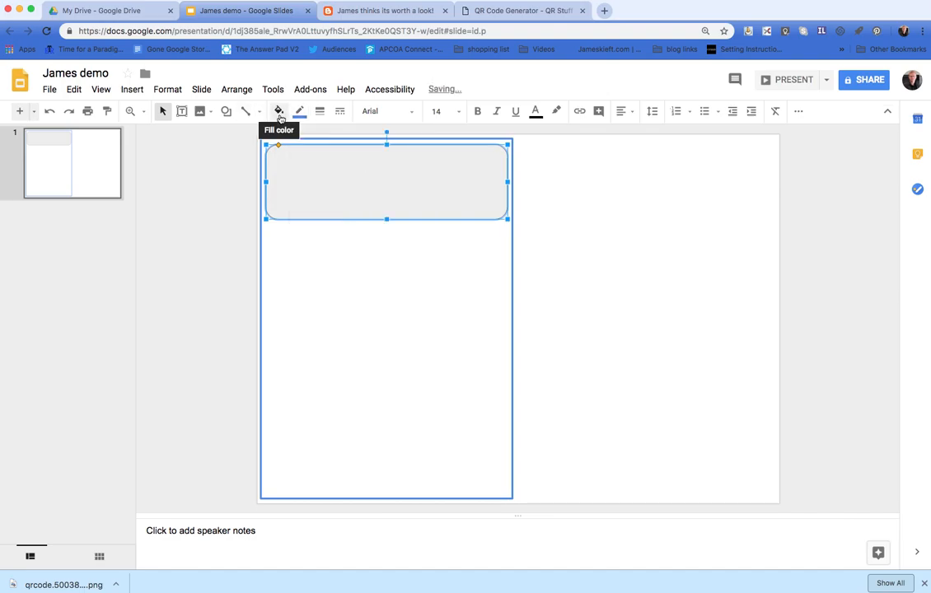
click(279, 112)
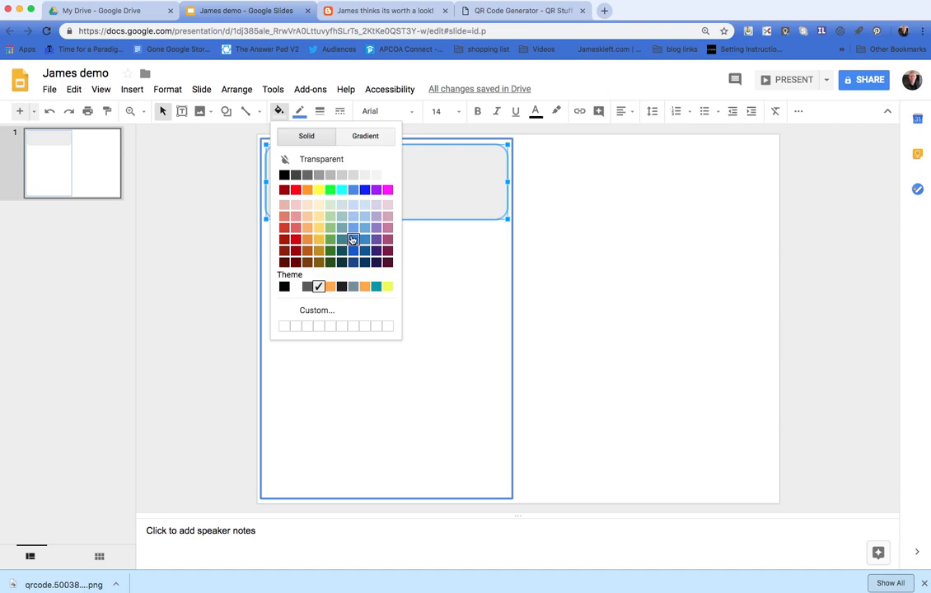
click(353, 239)
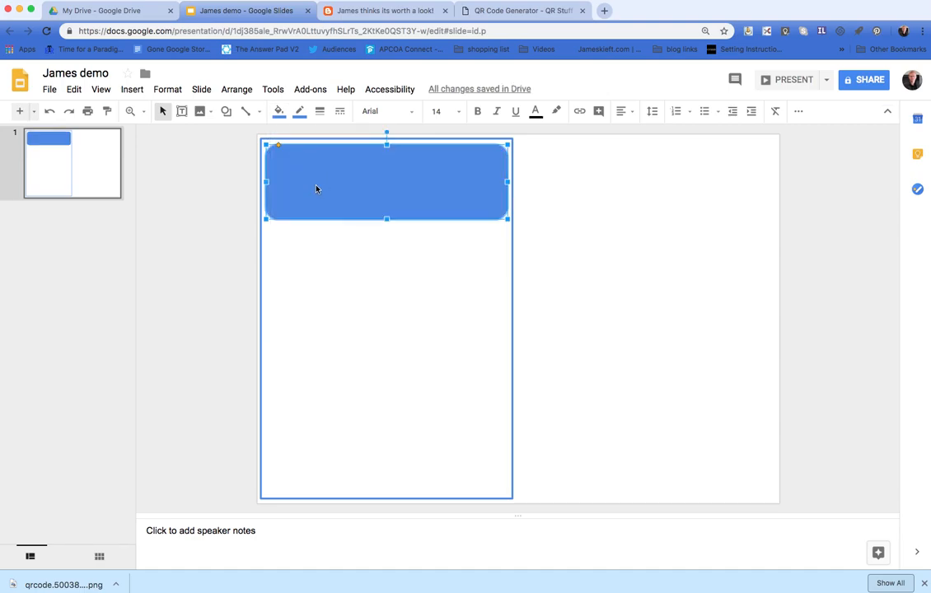
Step: Write 'James Demo' in the blue header as large white text
double_click(317, 188)
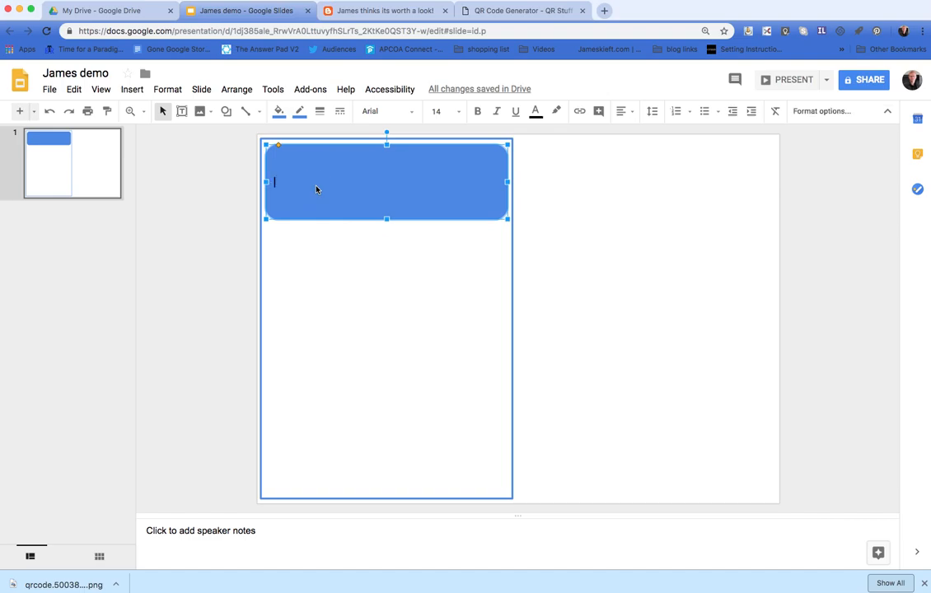
text(James)
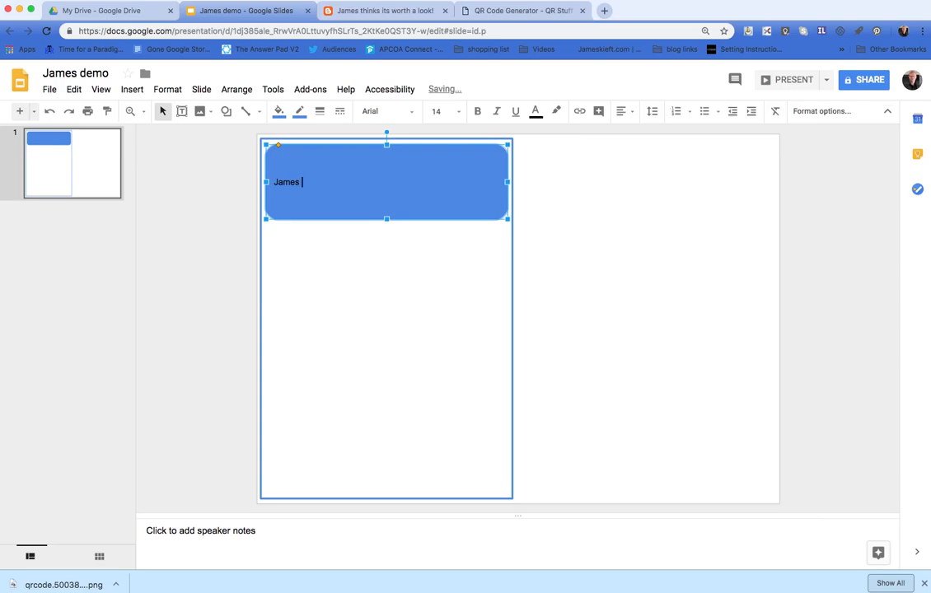
text(Demo)
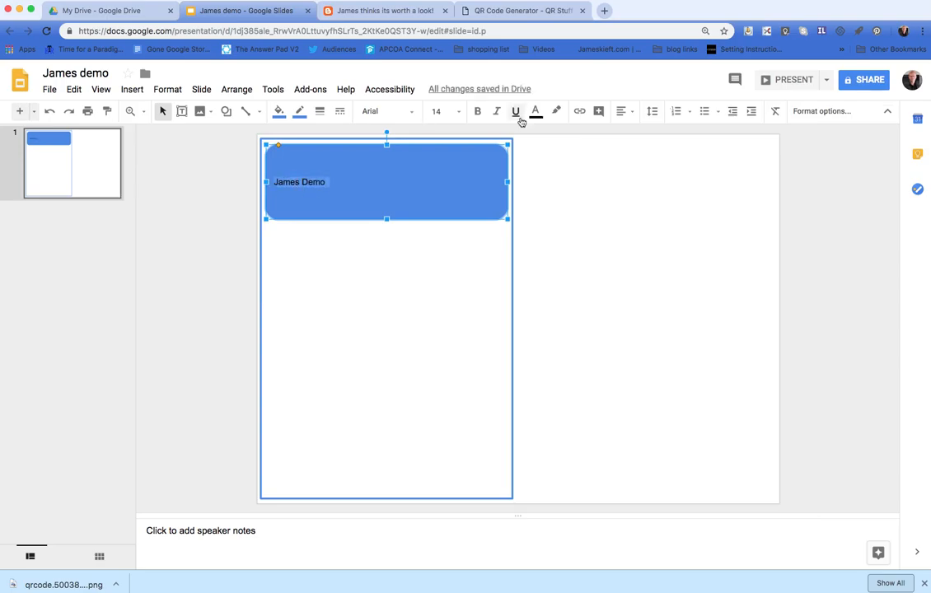
click(514, 113)
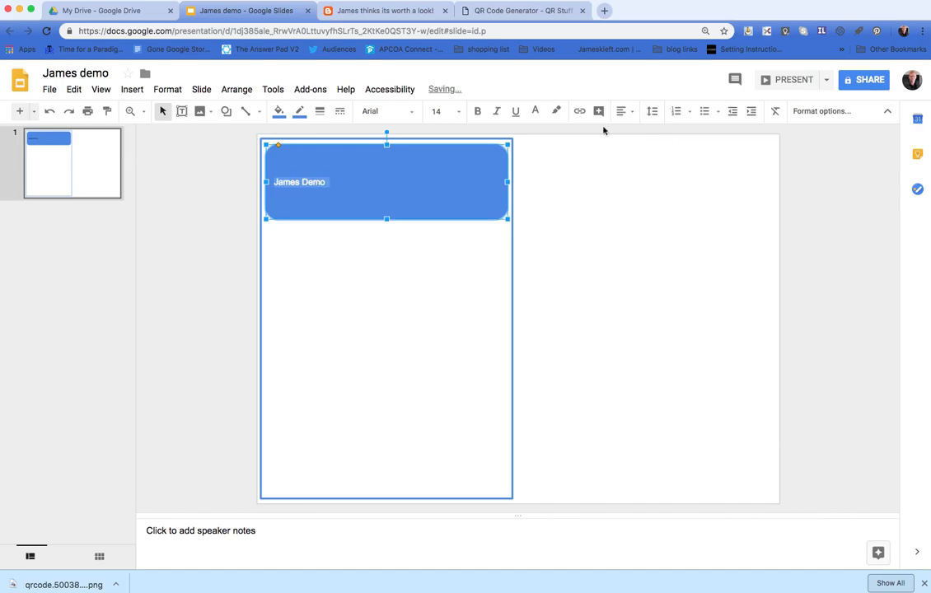
click(457, 113)
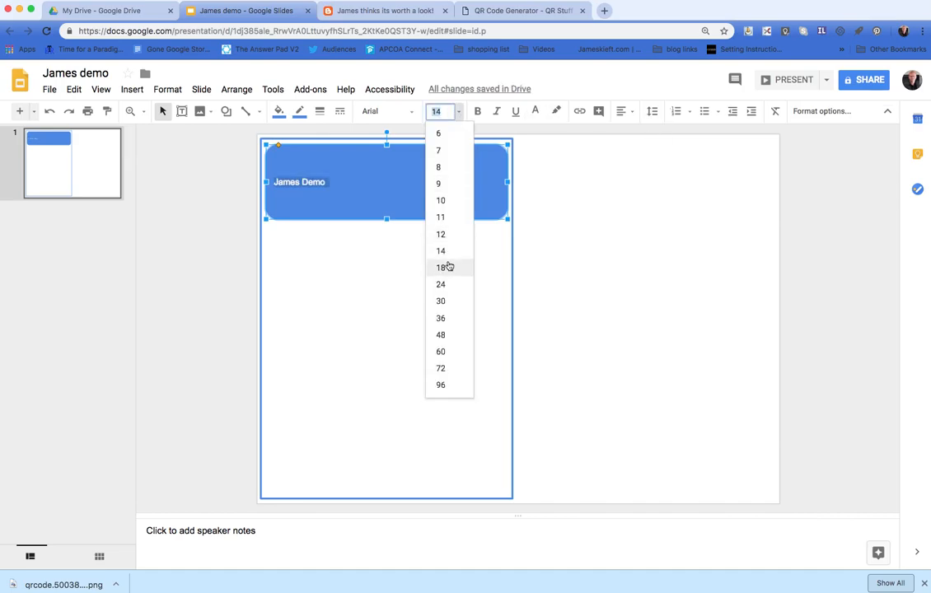
mouse_move(444, 287)
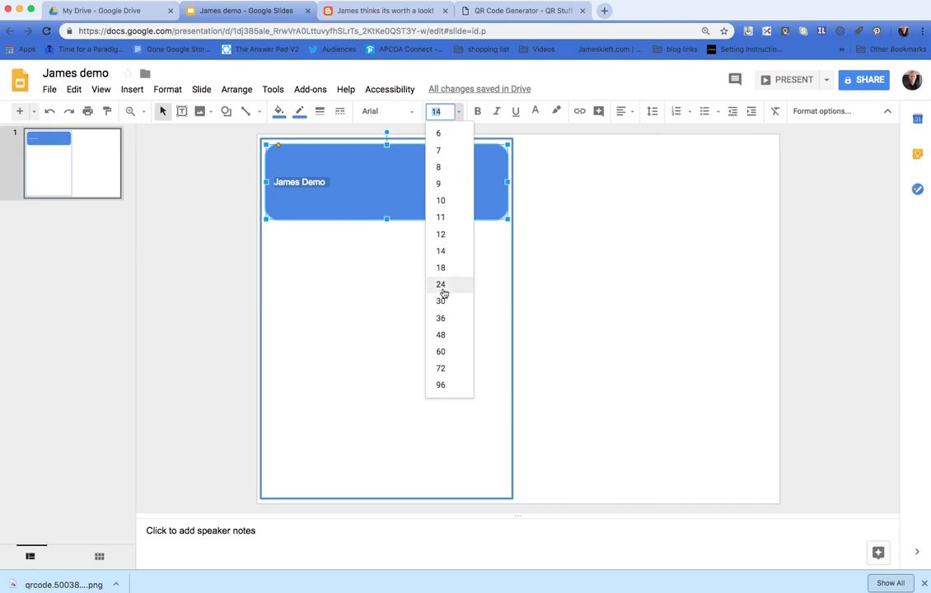
click(440, 283)
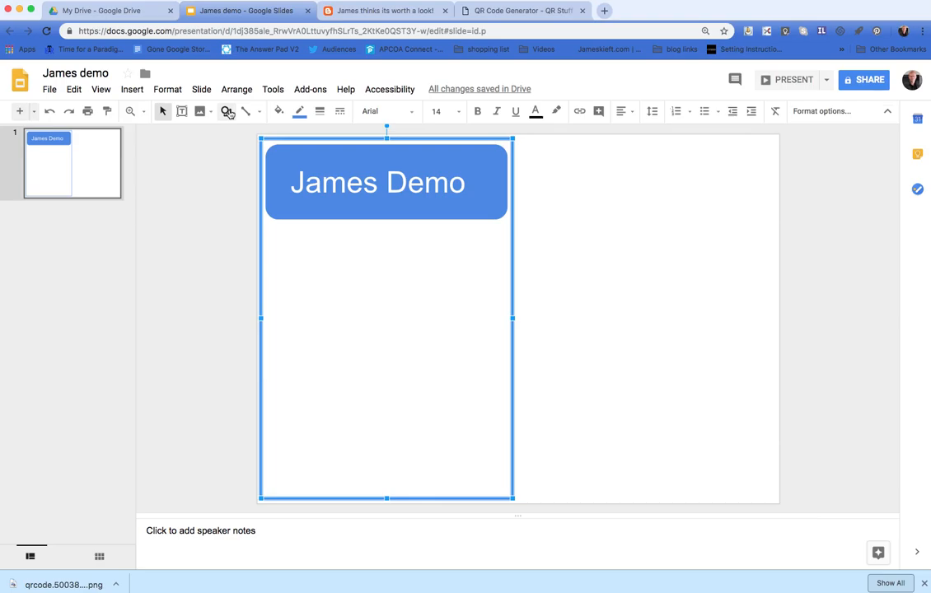
Step: Draw a text box below the header with the Text box tool
click(228, 112)
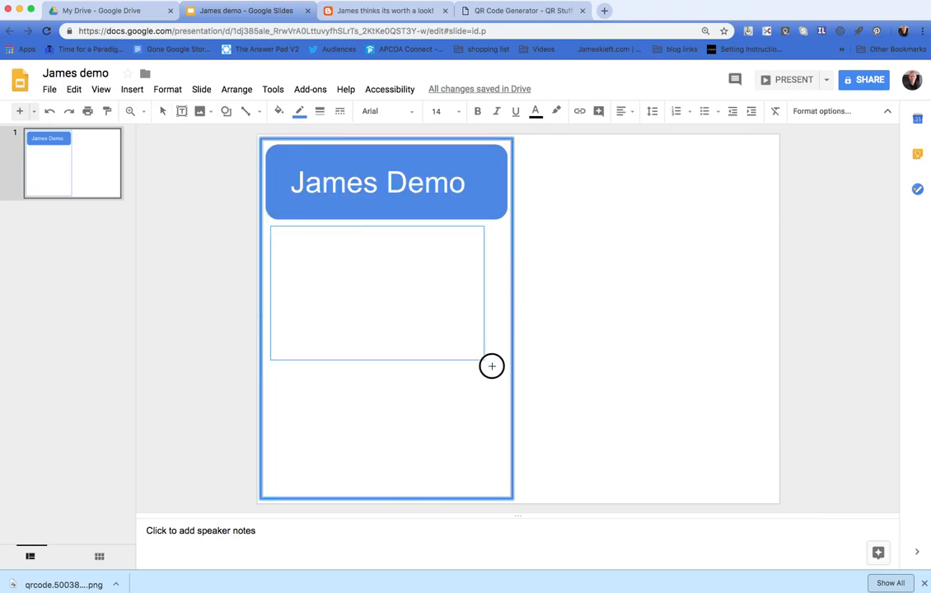
drag(491, 366, 501, 386)
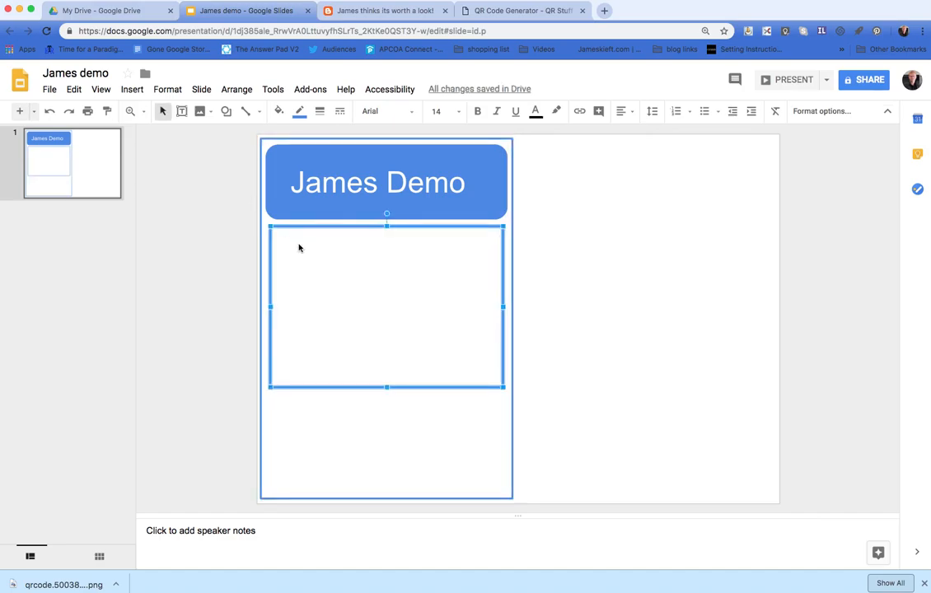
Step: List Stage 1, Stage 2, Stage 3 and Stage 4 on separate lines
text(Sy)
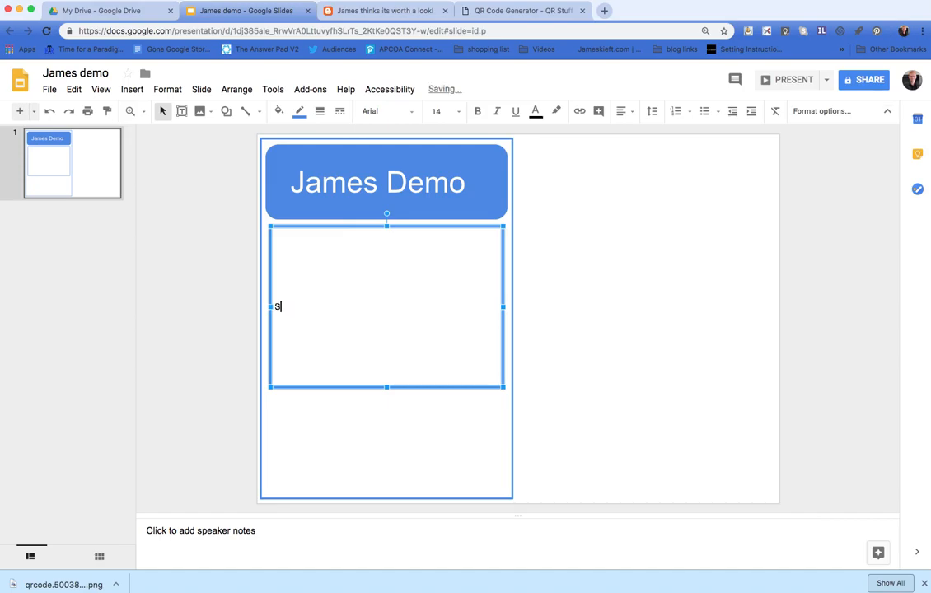
text(tage 1)
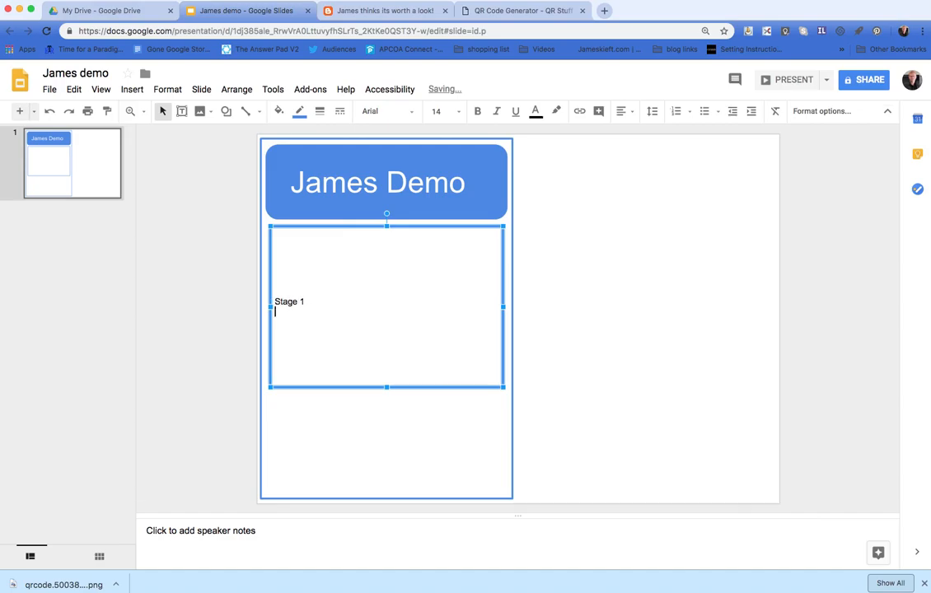
text(sta)
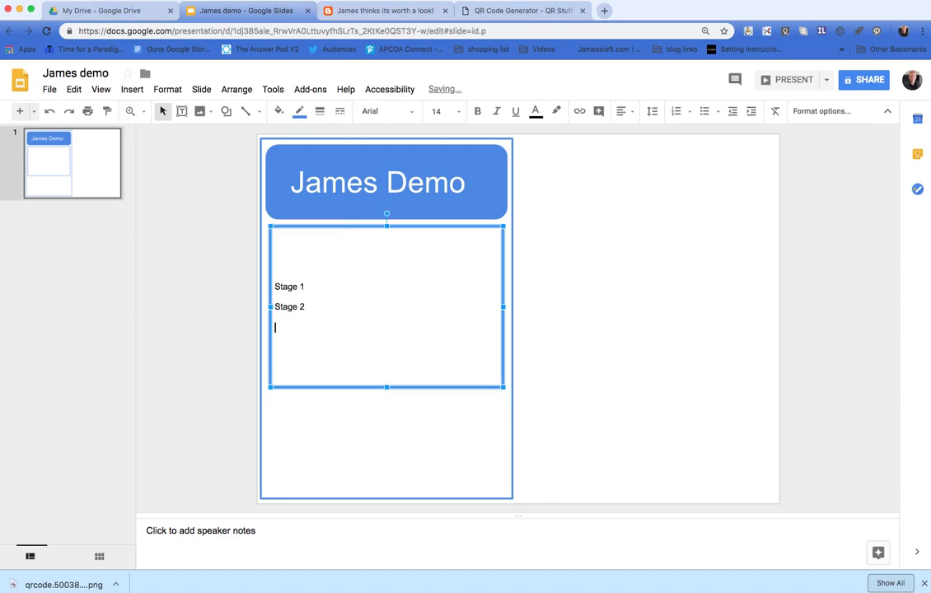
text(Stage 3)
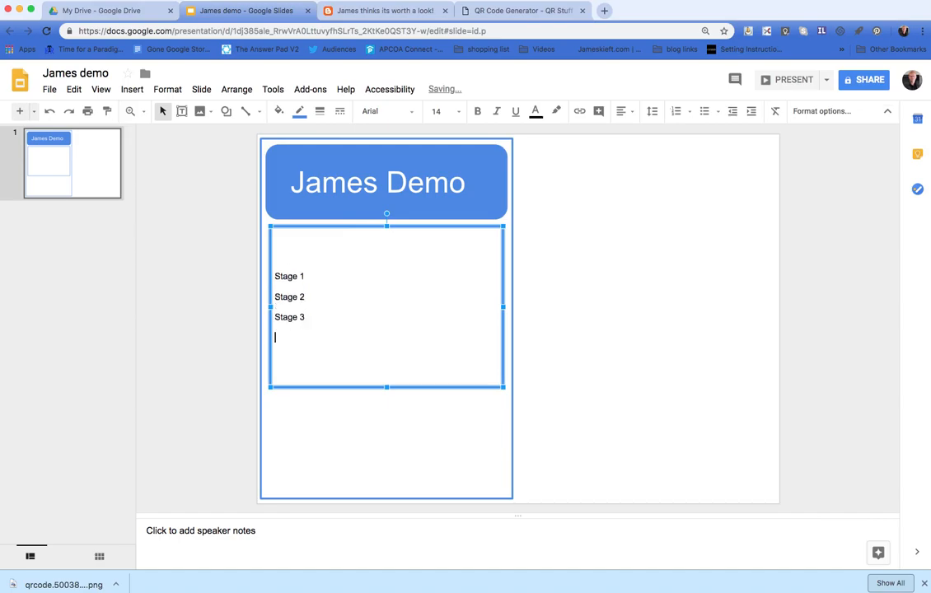
text(Stage)
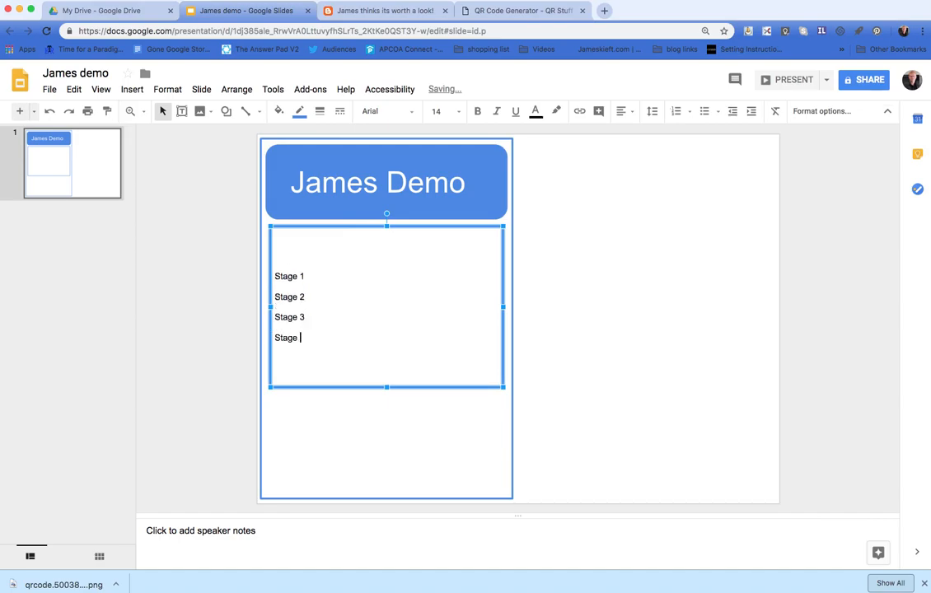
text(4)
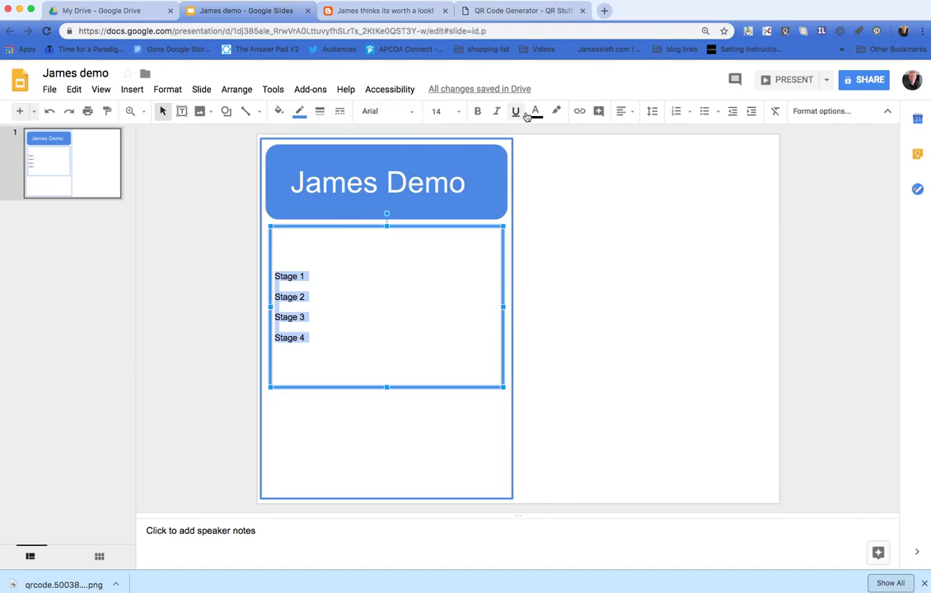
Step: Make the stage list blue 24 pt text and add a colon after Stage 1
click(534, 112)
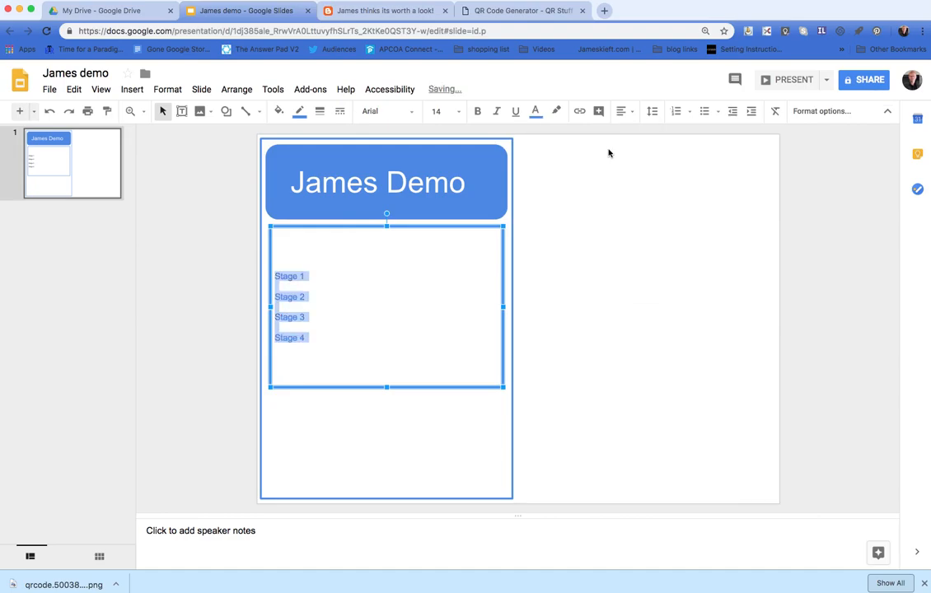
click(455, 112)
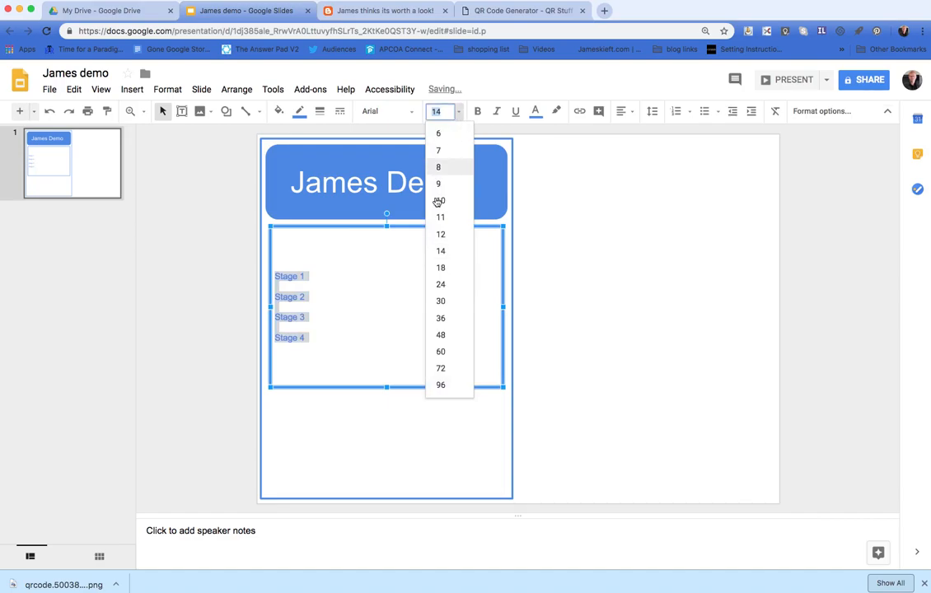
click(438, 267)
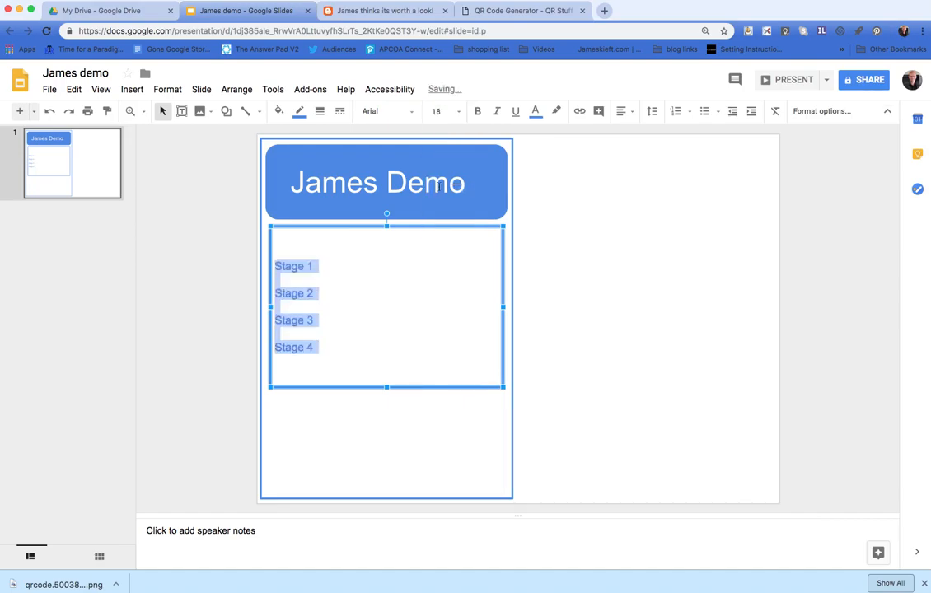
click(452, 112)
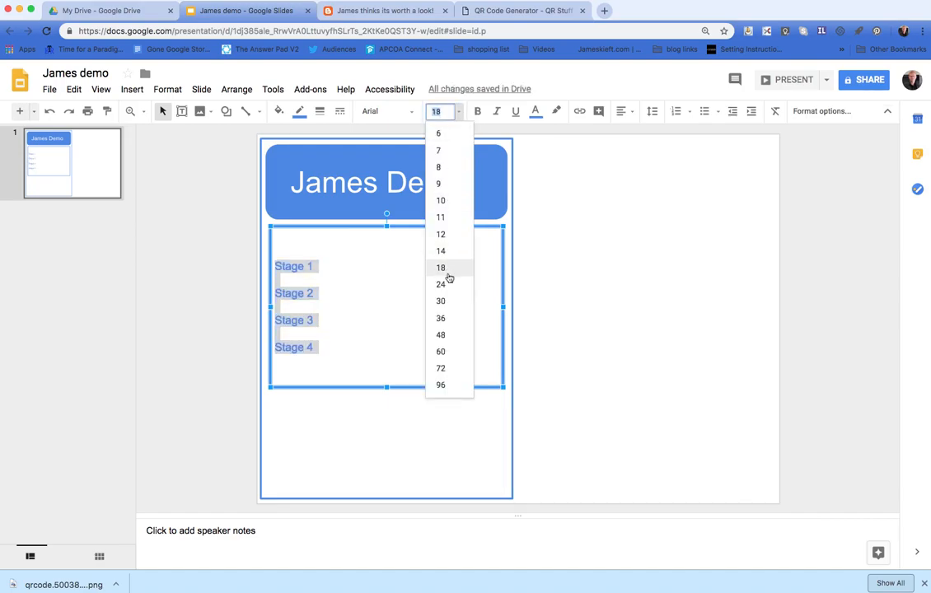
click(440, 283)
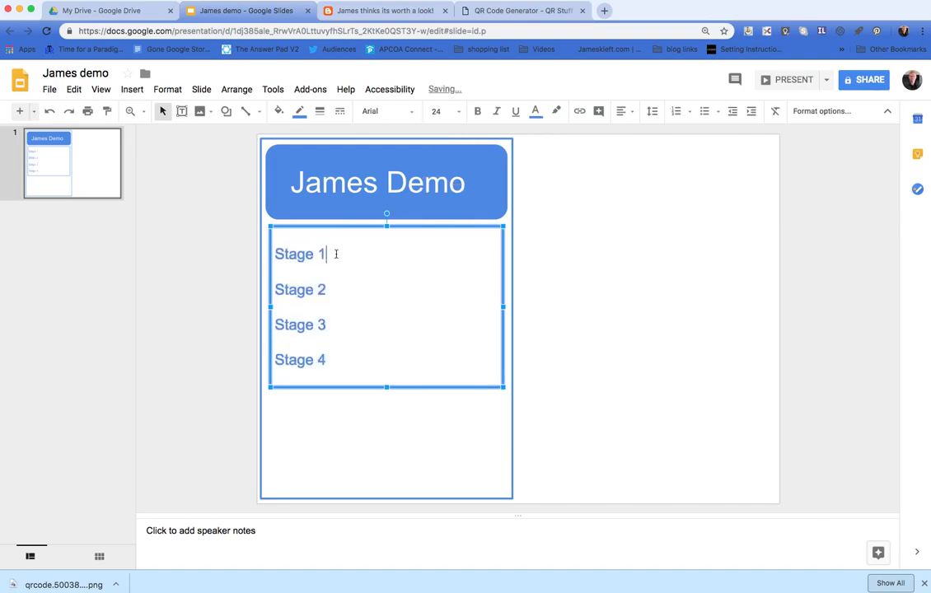
text(:)
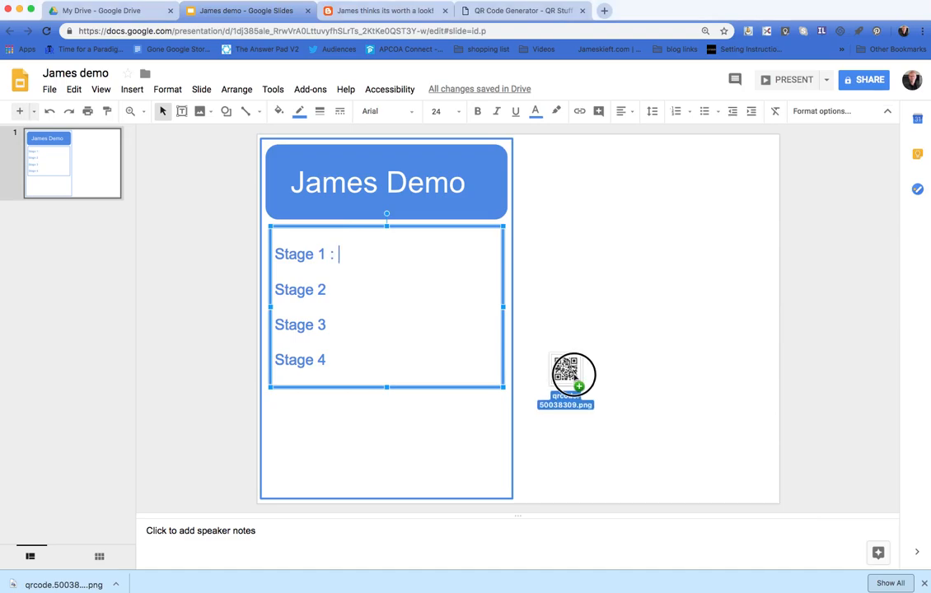
Step: Drop the QR code PNG onto the slide and place it at the card's bottom right
drag(566, 382, 567, 188)
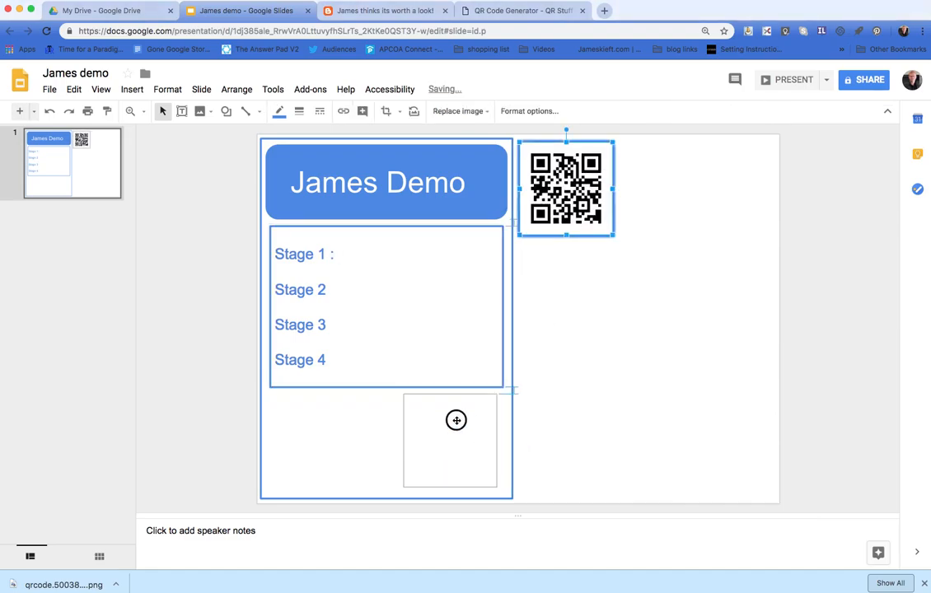
drag(567, 188, 457, 446)
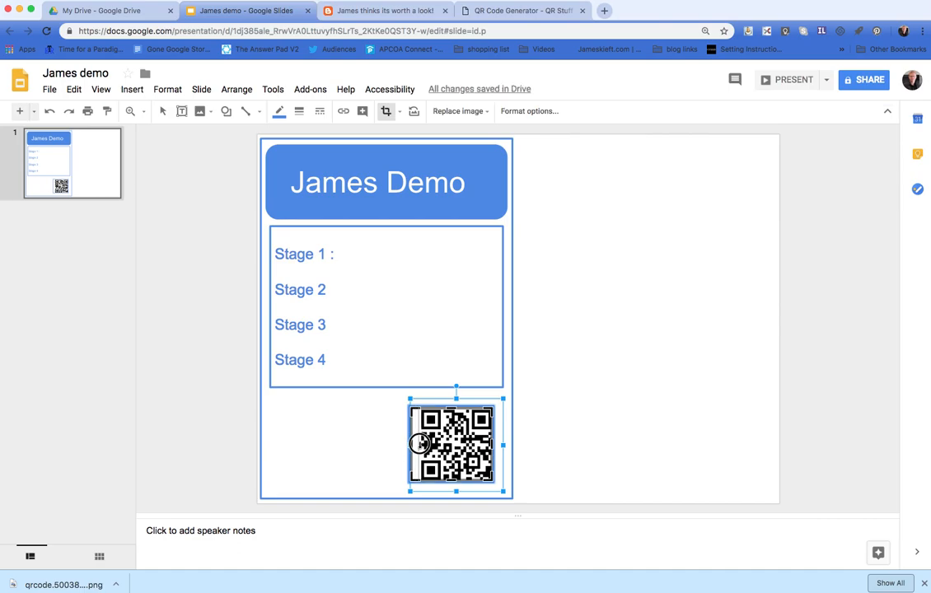
drag(421, 445, 412, 452)
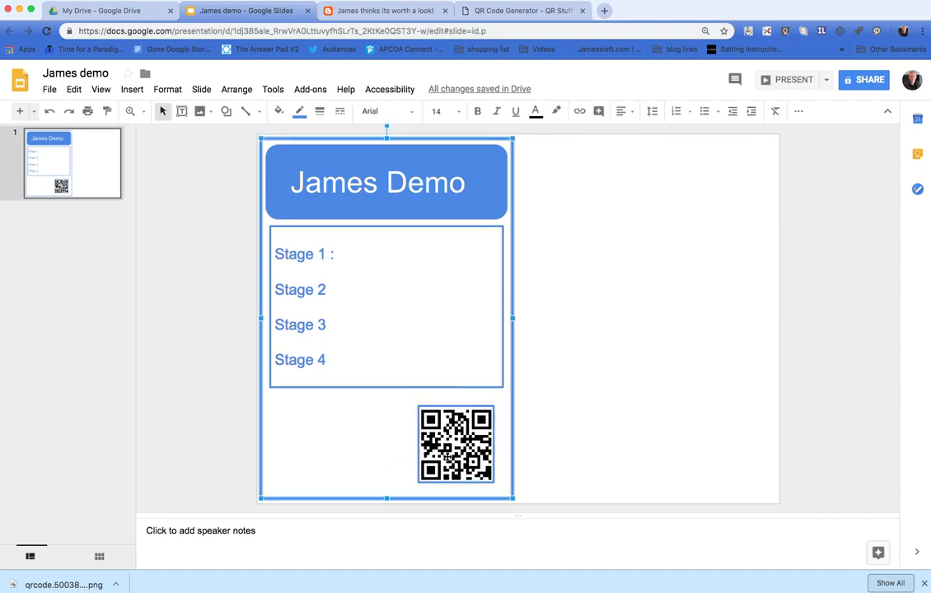
Step: Check the QR code's border options and nudge it right into the bottom corner
click(455, 458)
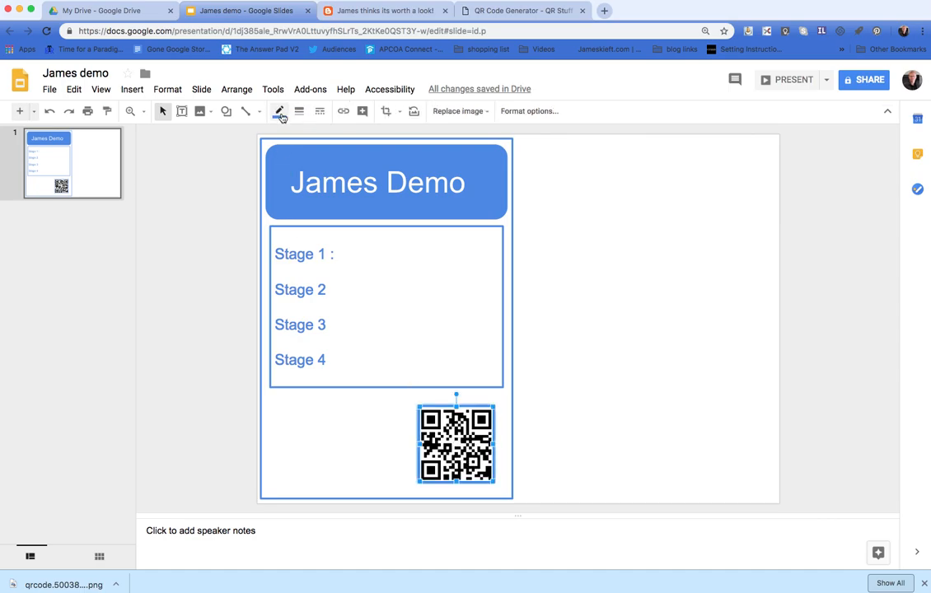
click(300, 112)
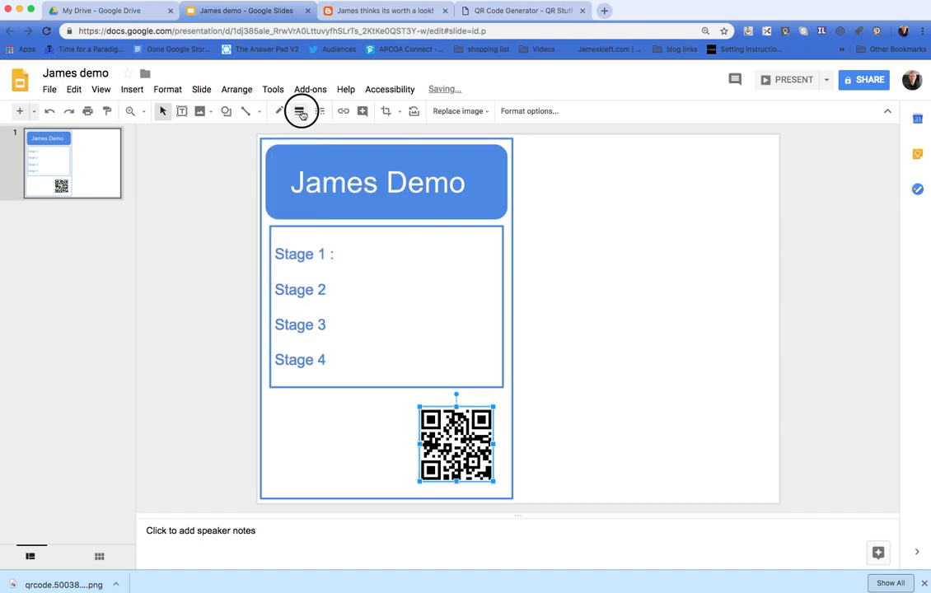
click(300, 112)
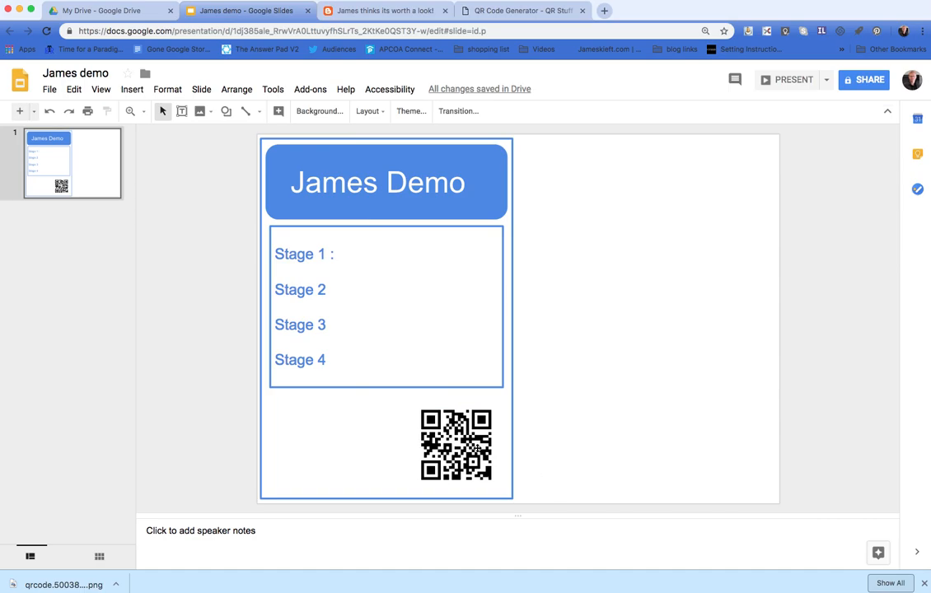
click(458, 459)
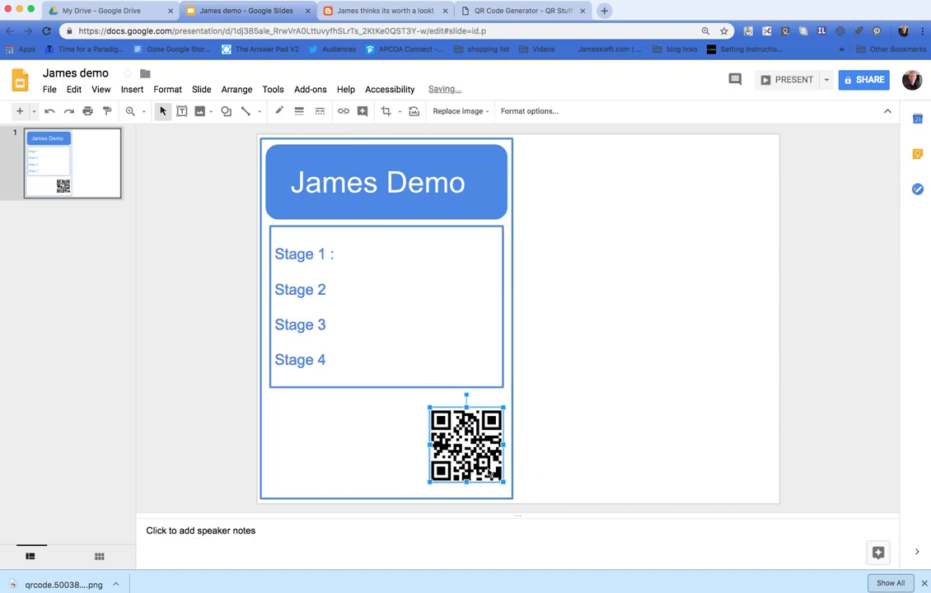
mouse_move(583, 476)
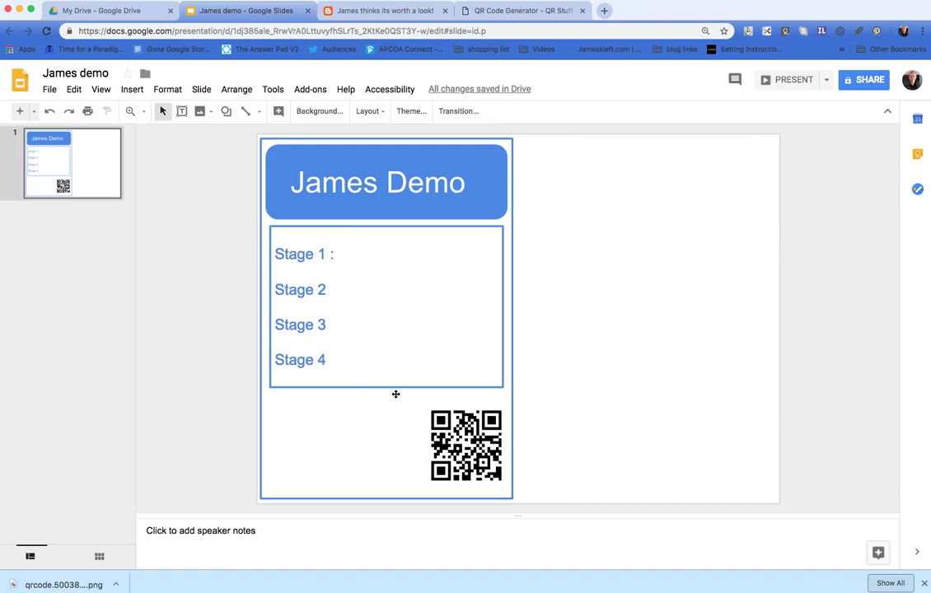
mouse_move(440, 271)
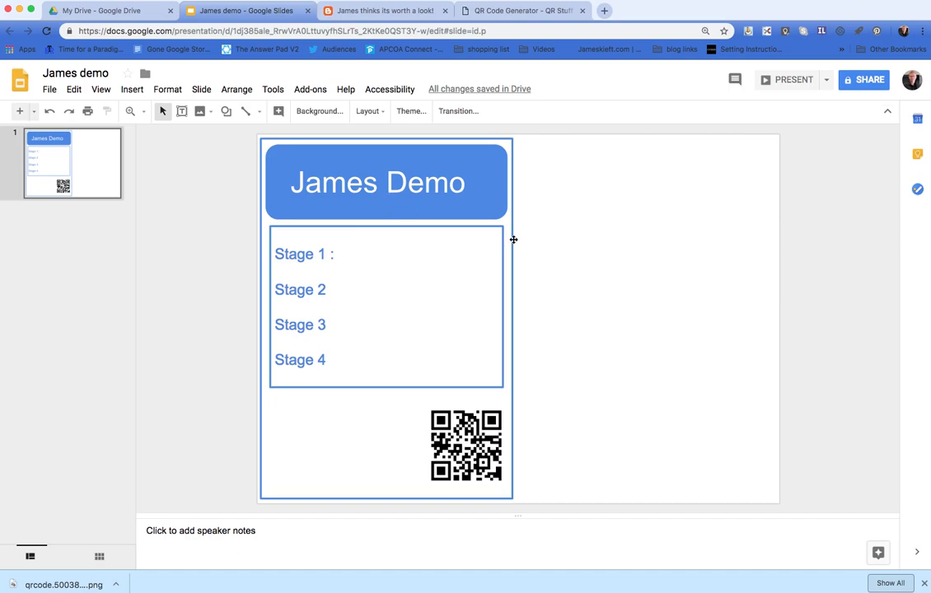
click(386, 214)
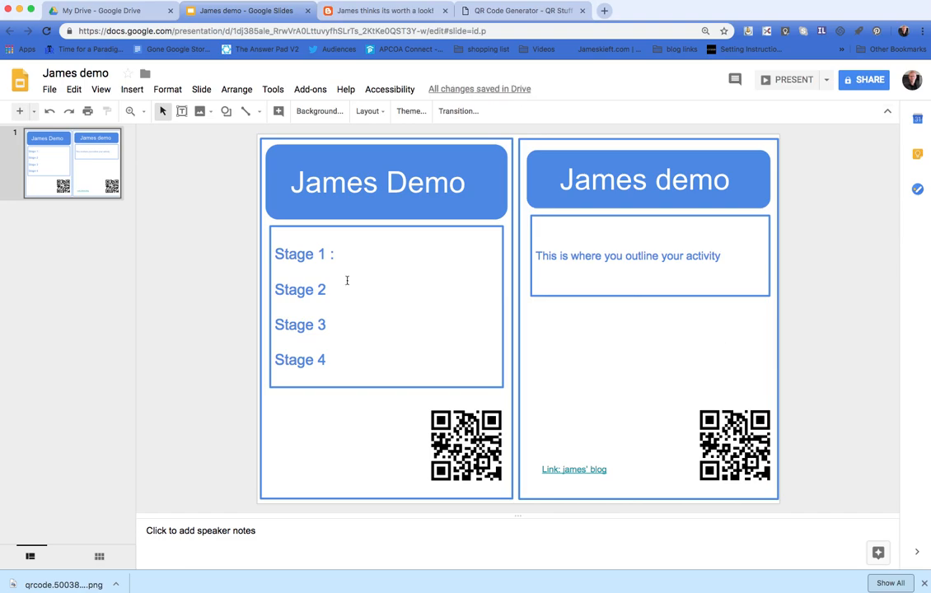
mouse_move(587, 364)
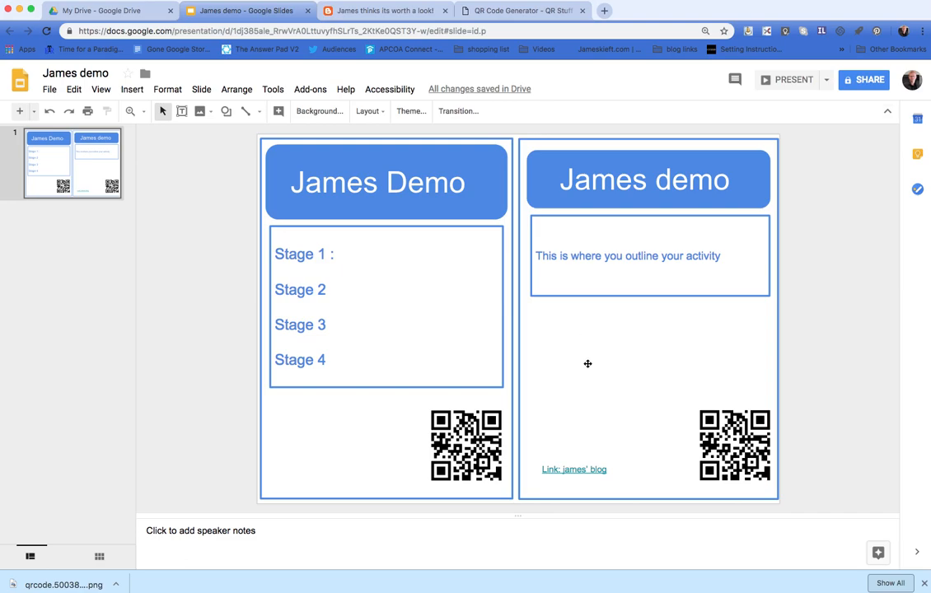
mouse_move(146, 204)
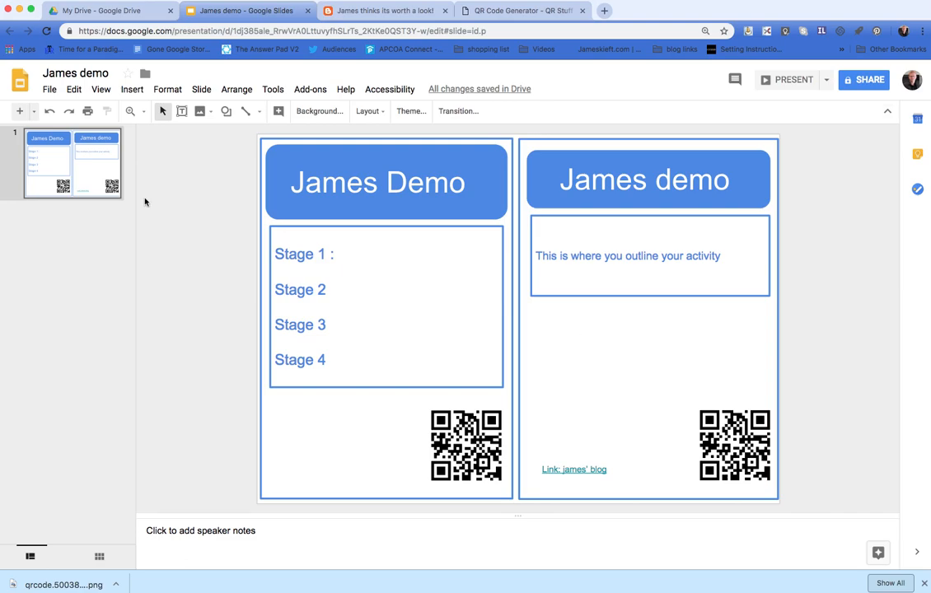
mouse_move(221, 204)
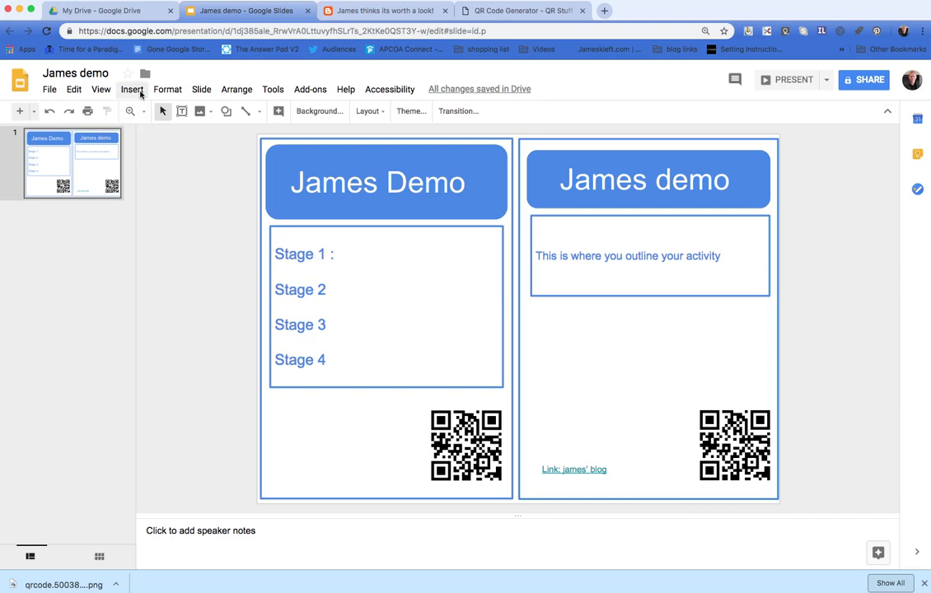
Step: Duplicate the first slide to create a second one
click(201, 89)
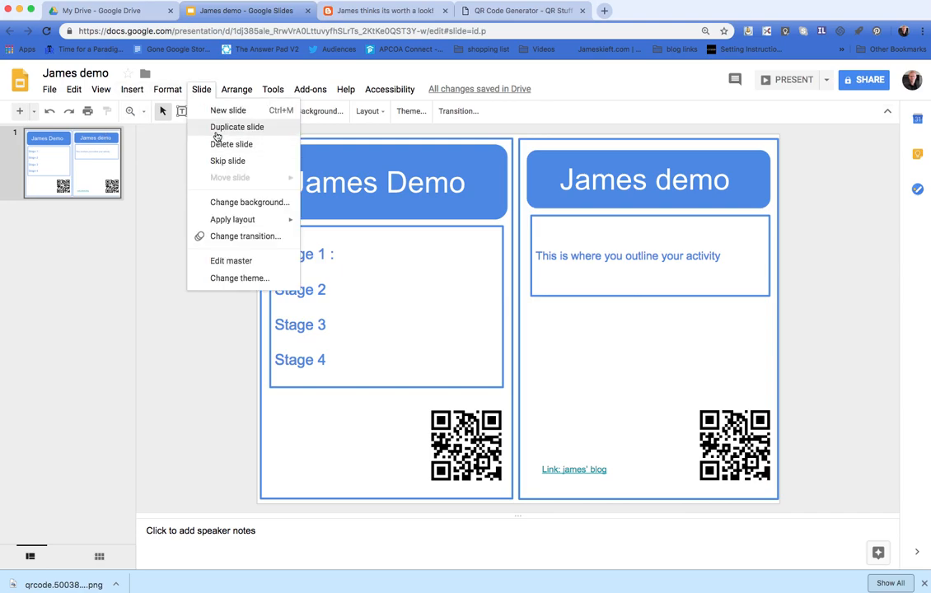
click(238, 127)
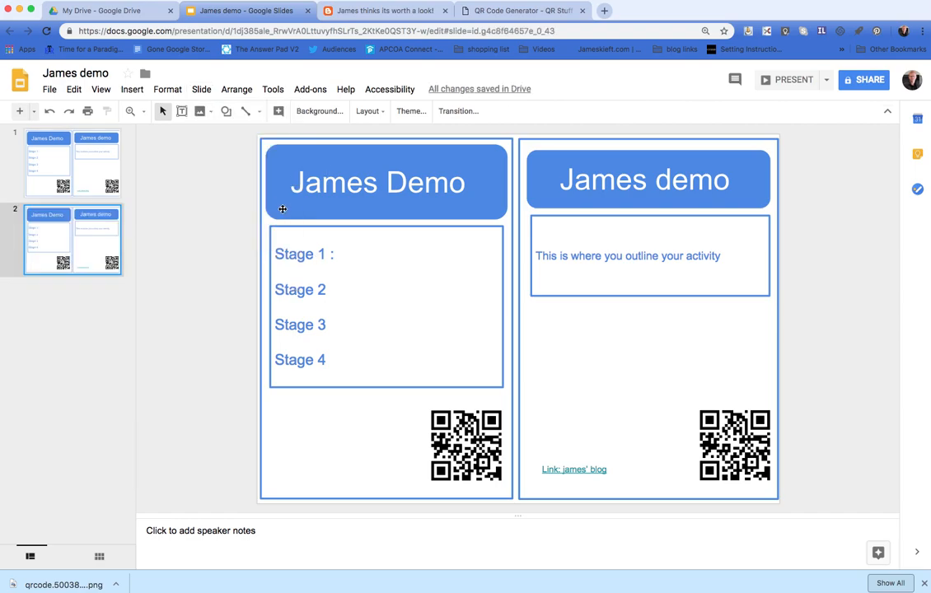
Step: Recolour the left card's title bar outline and fill green, then its stage box border
click(379, 181)
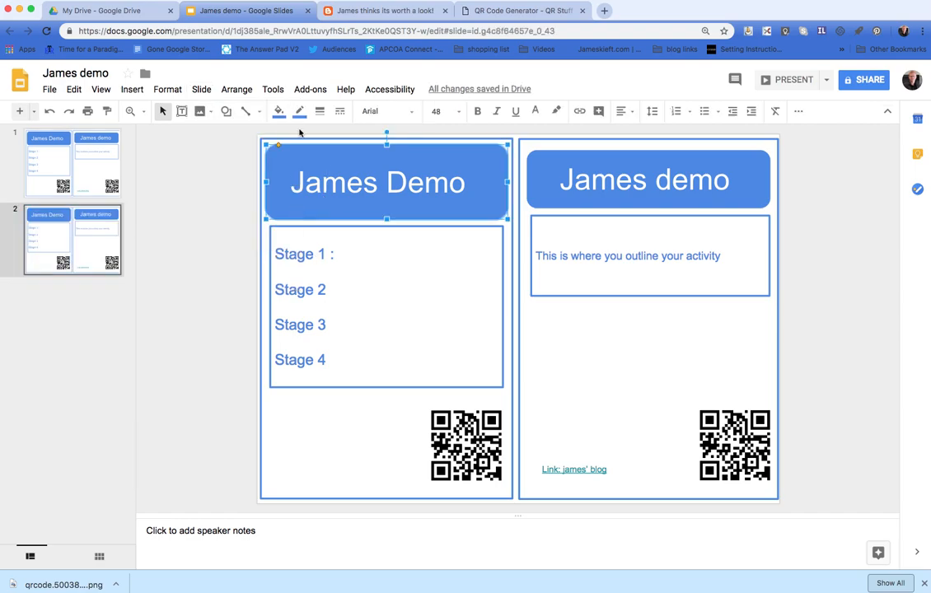
click(300, 112)
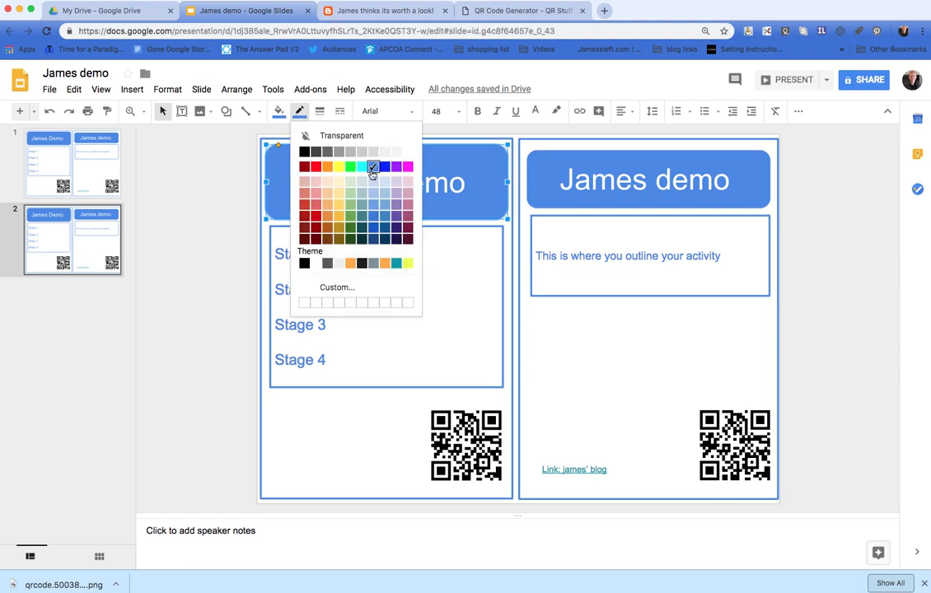
click(374, 168)
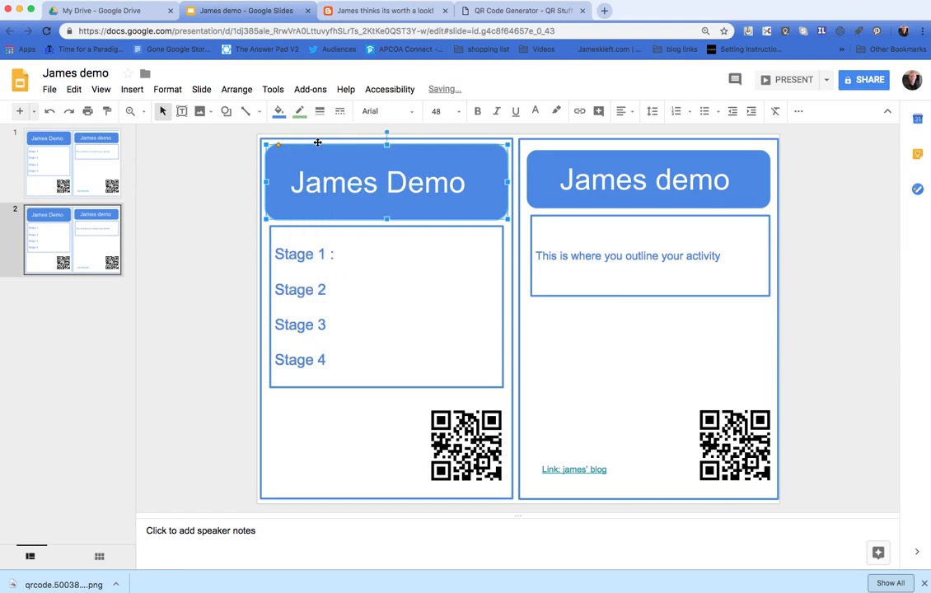
click(280, 112)
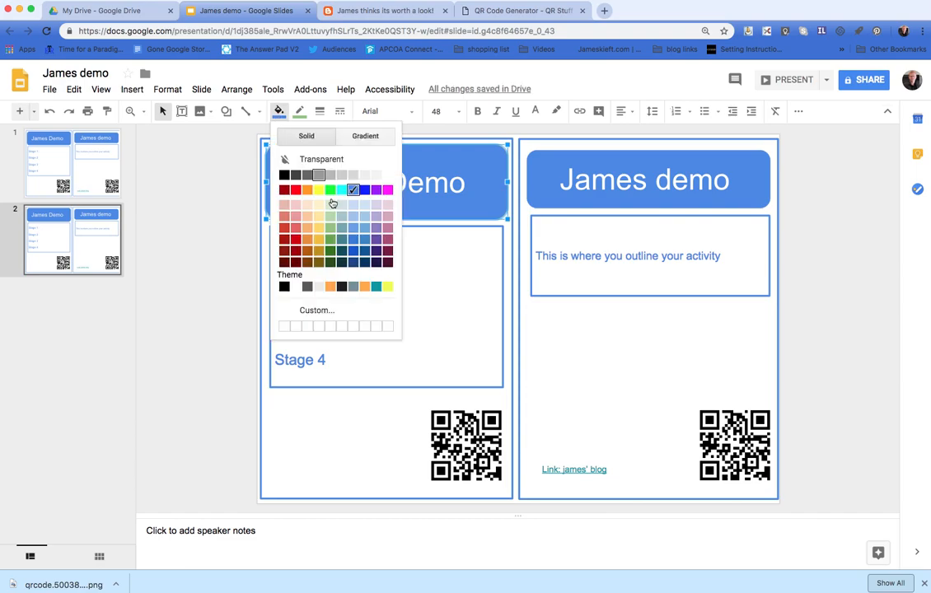
click(333, 191)
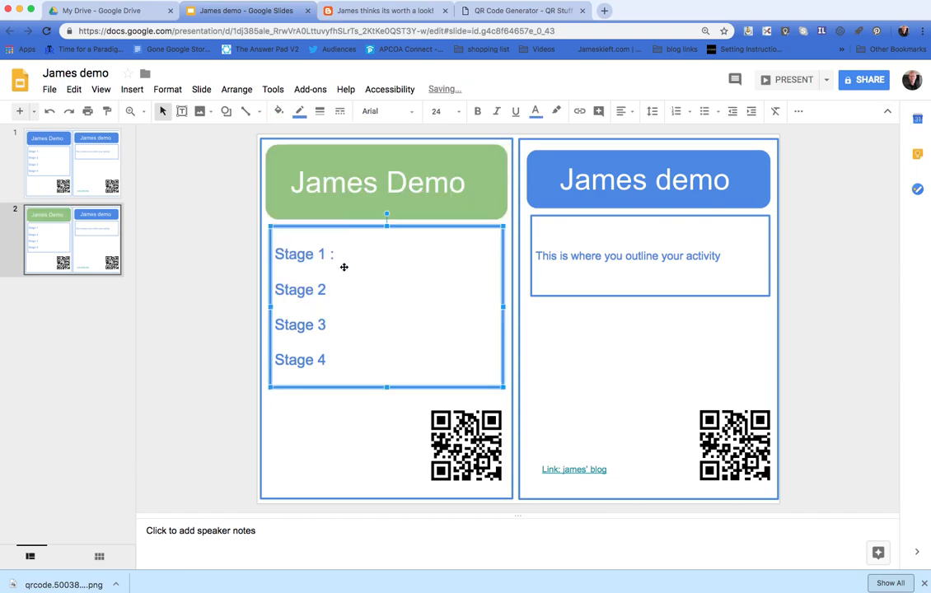
click(300, 112)
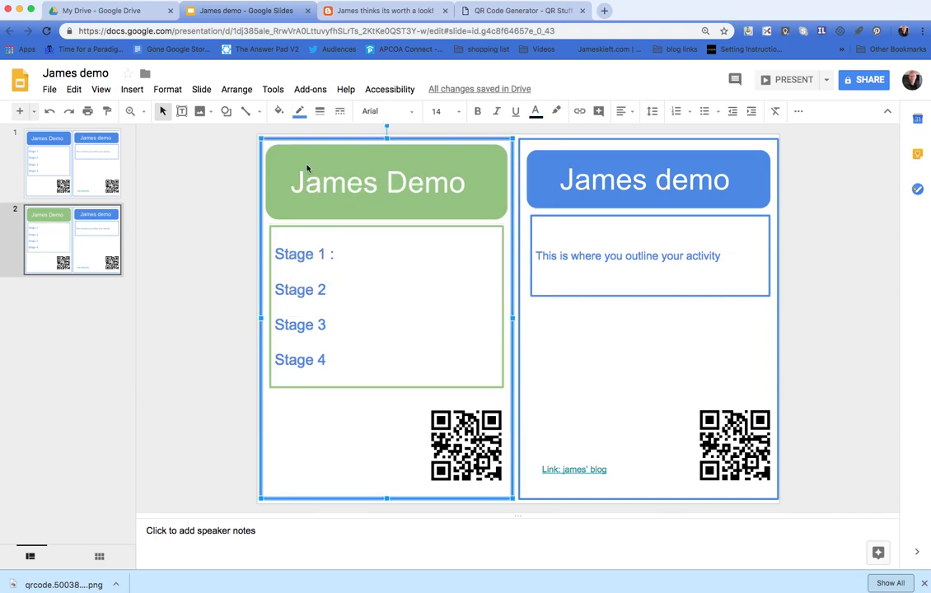
mouse_move(445, 158)
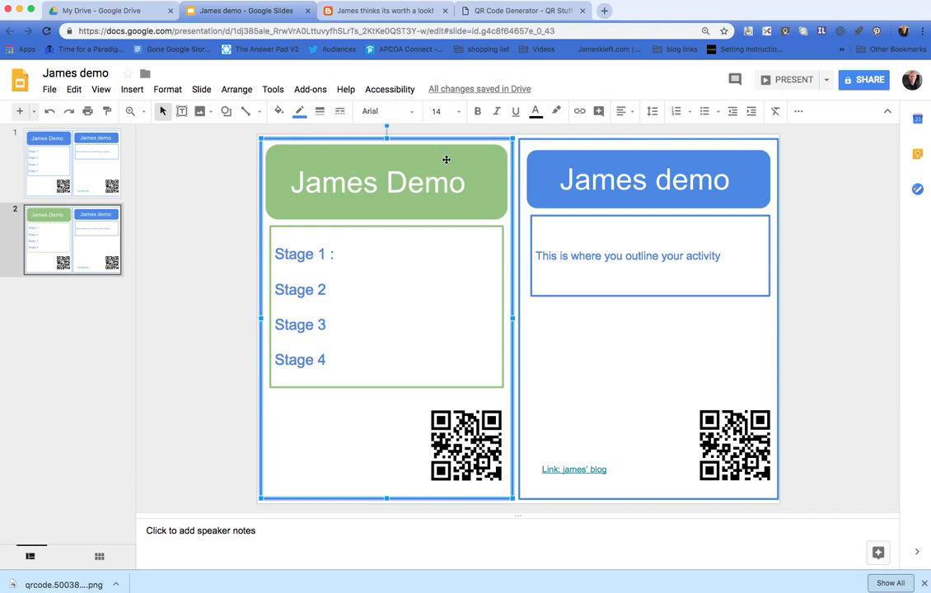
mouse_move(507, 203)
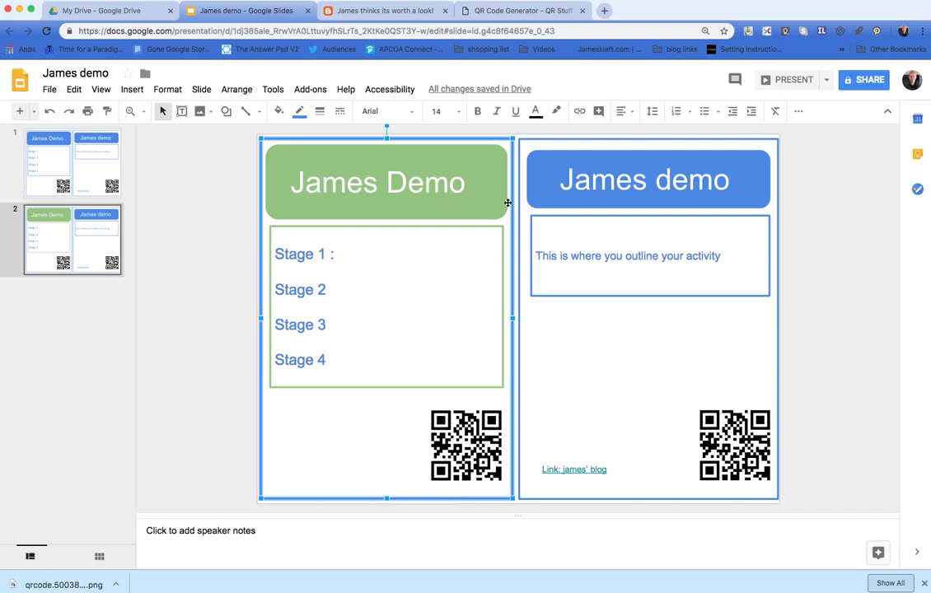
mouse_move(349, 264)
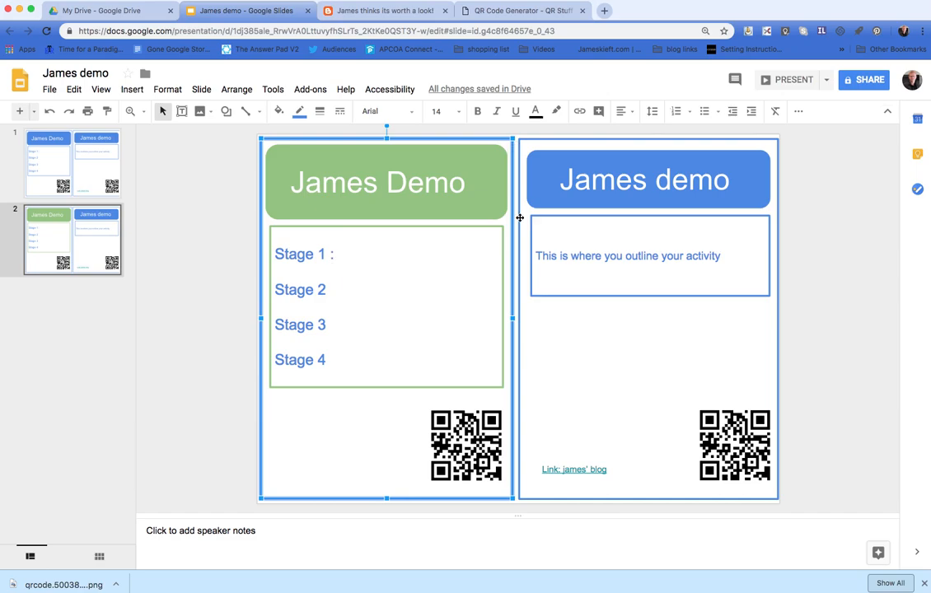
mouse_move(257, 320)
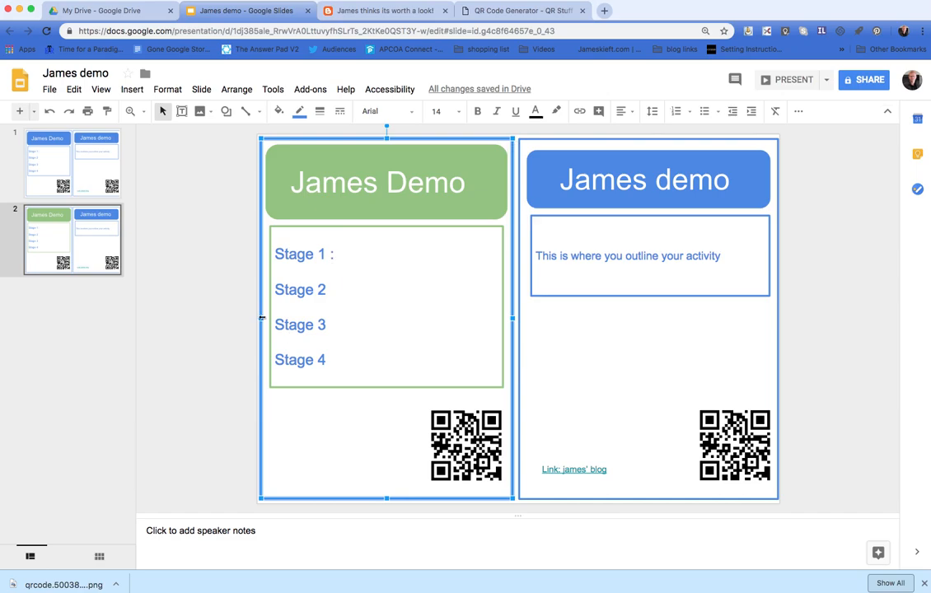
mouse_move(62, 191)
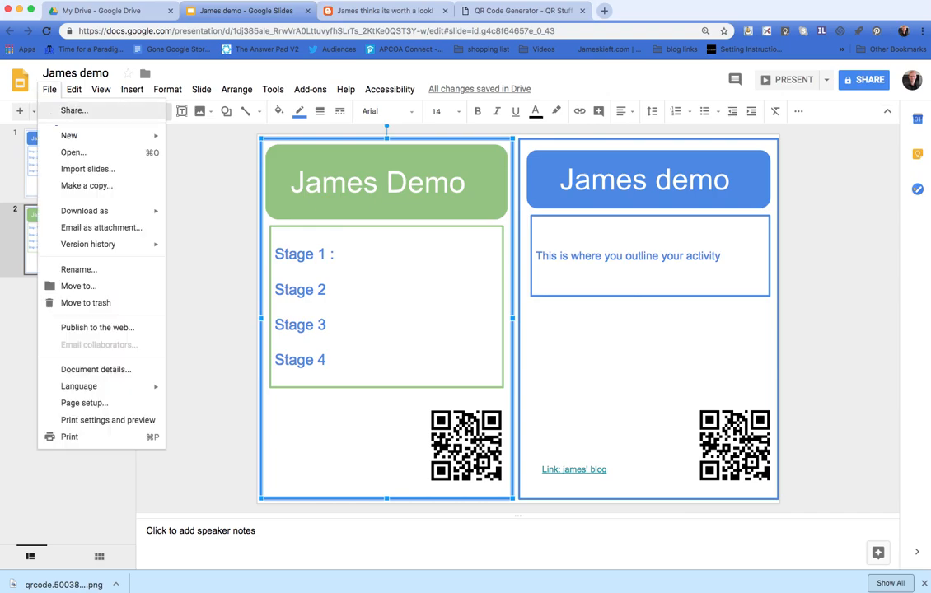
mouse_move(87, 420)
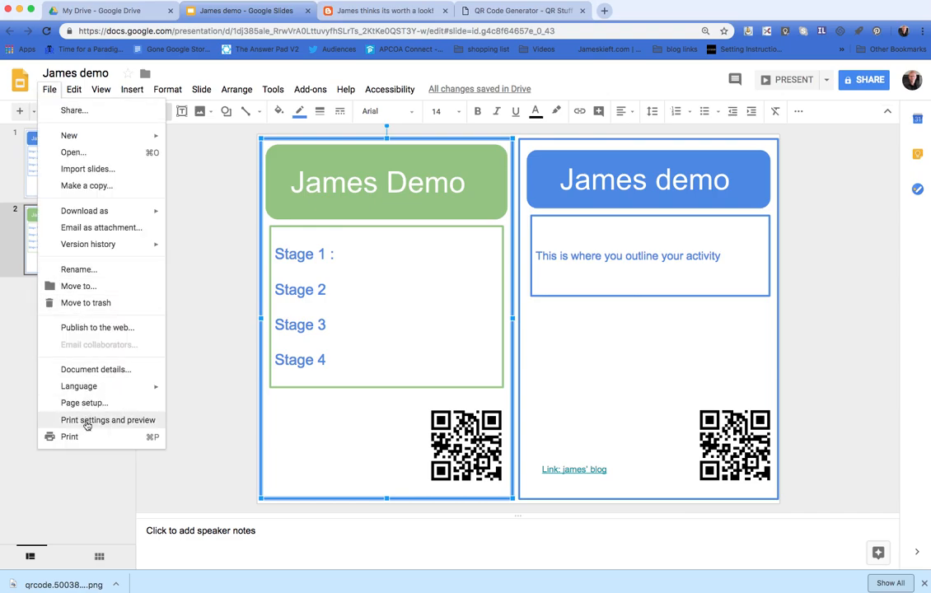
Step: Show both slides in the print settings and preview
click(107, 421)
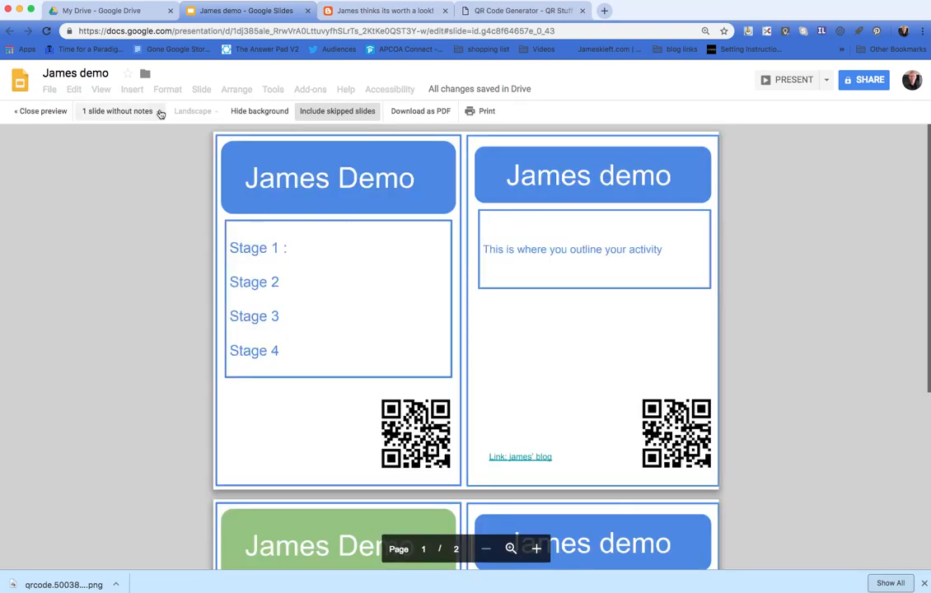
mouse_move(94, 120)
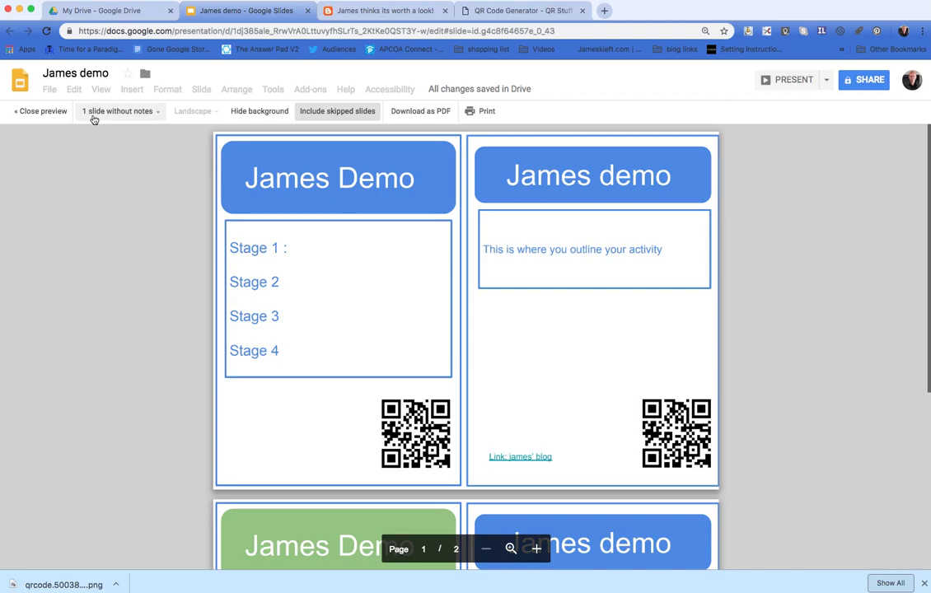
mouse_move(125, 122)
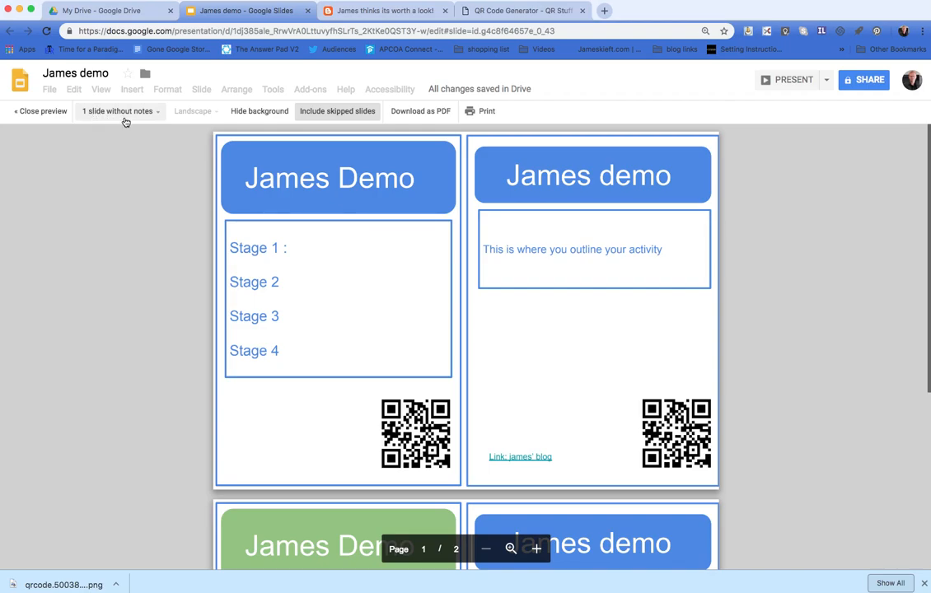